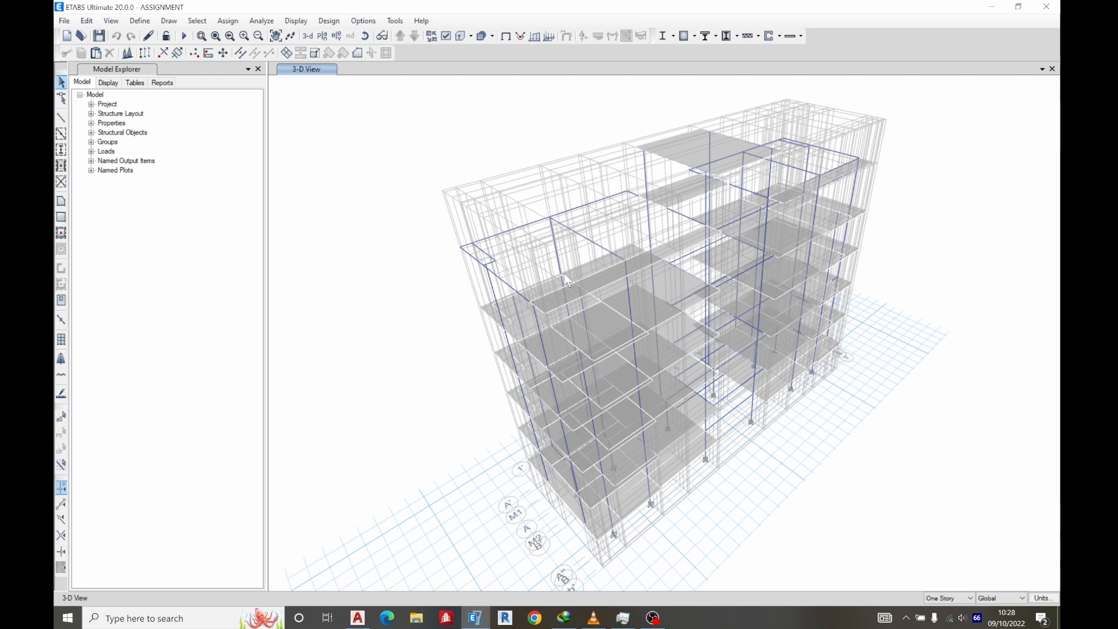
pyautogui.moveTo(546, 245)
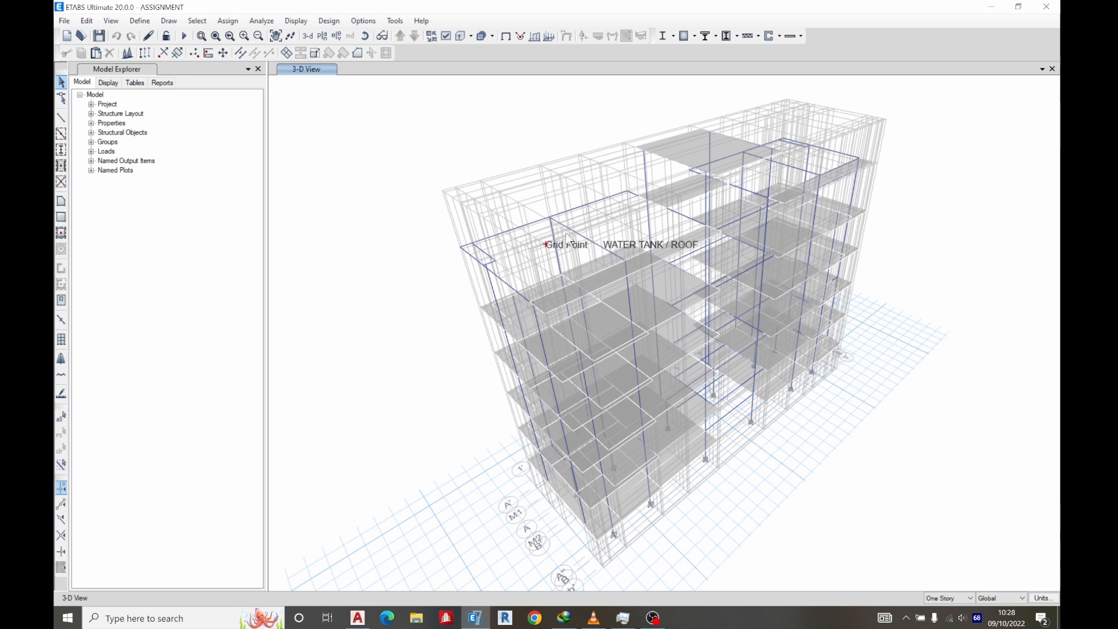
pyautogui.moveTo(834, 154)
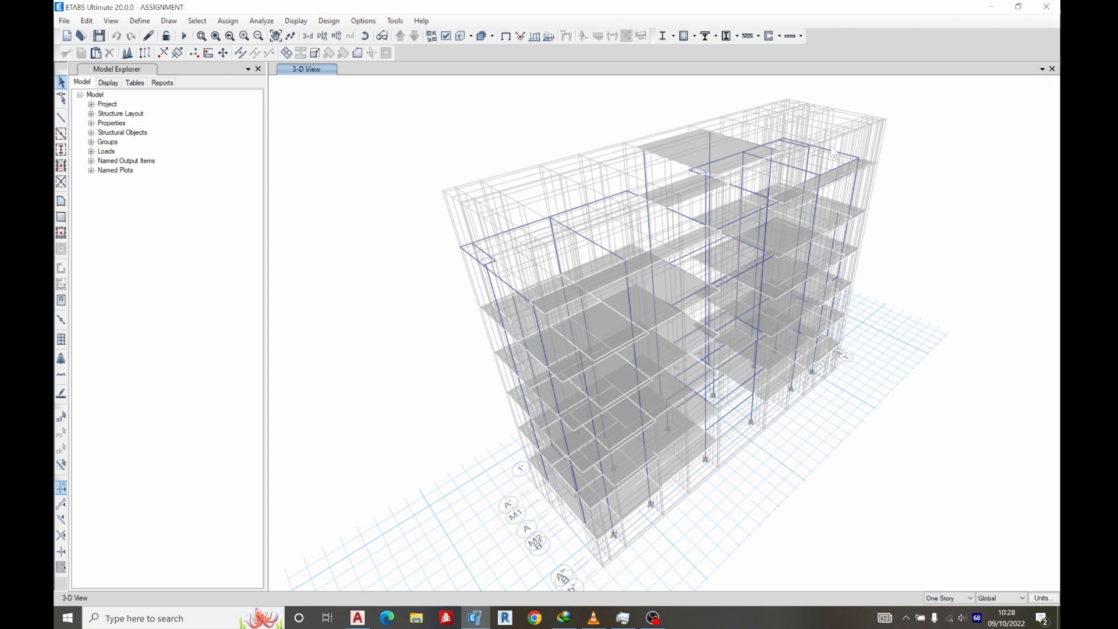
# - Run Check Model with the default checks and dismiss the resulting error message
pyautogui.click(260, 20)
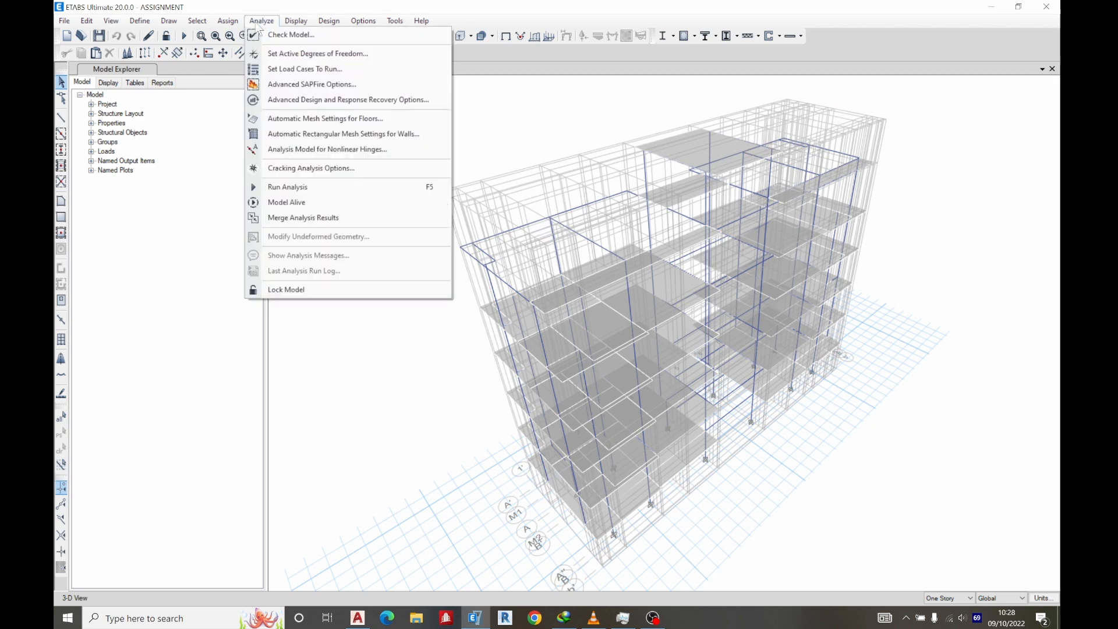
pyautogui.click(290, 34)
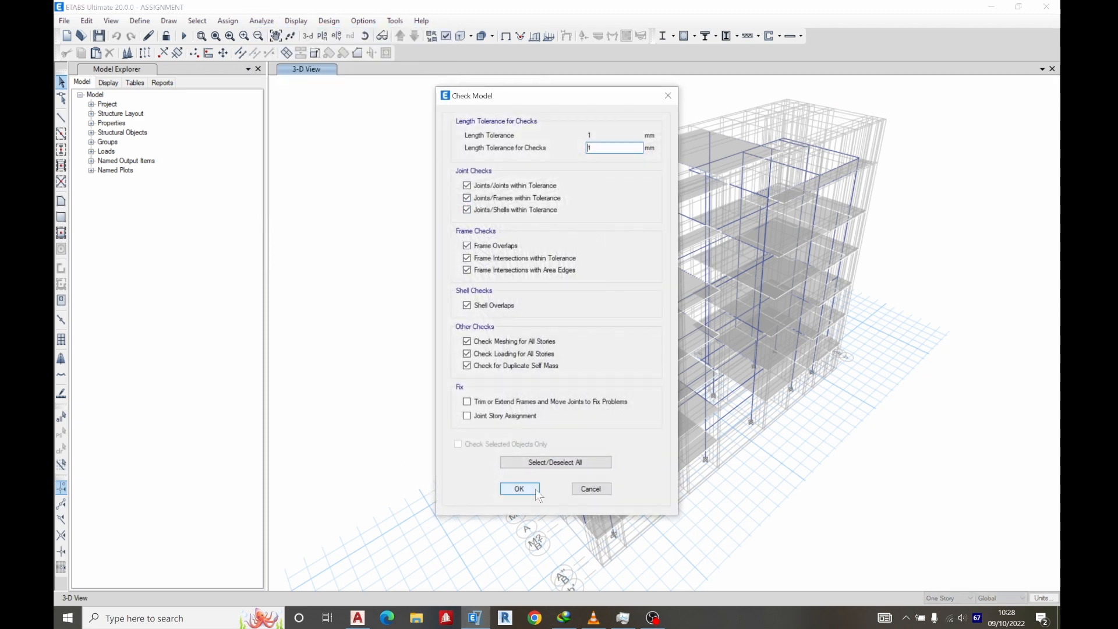
pyautogui.click(519, 488)
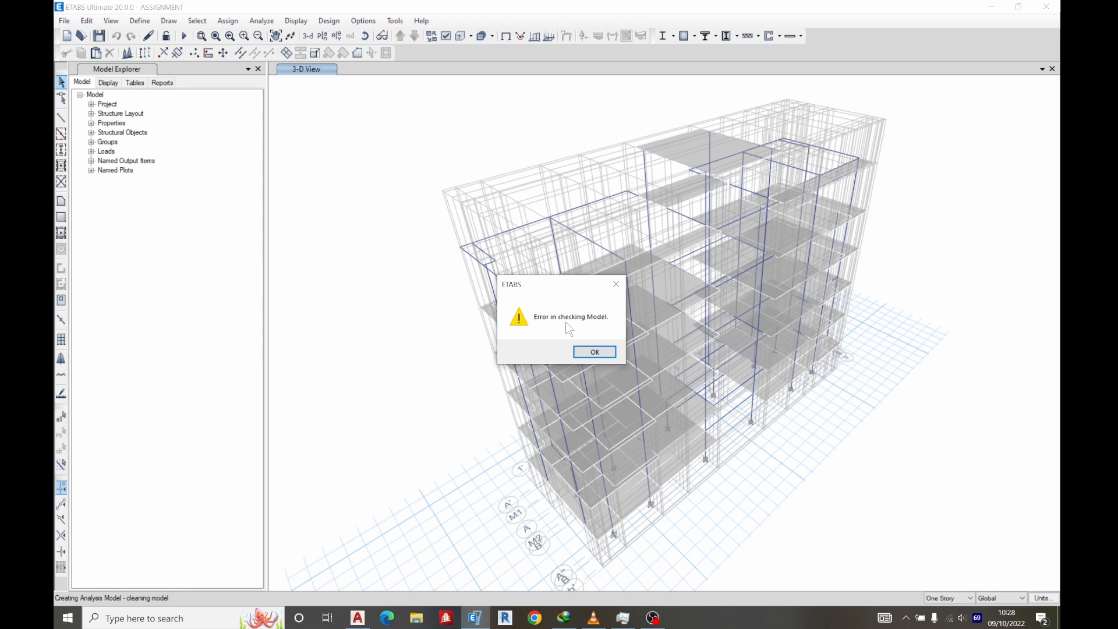
pyautogui.click(594, 352)
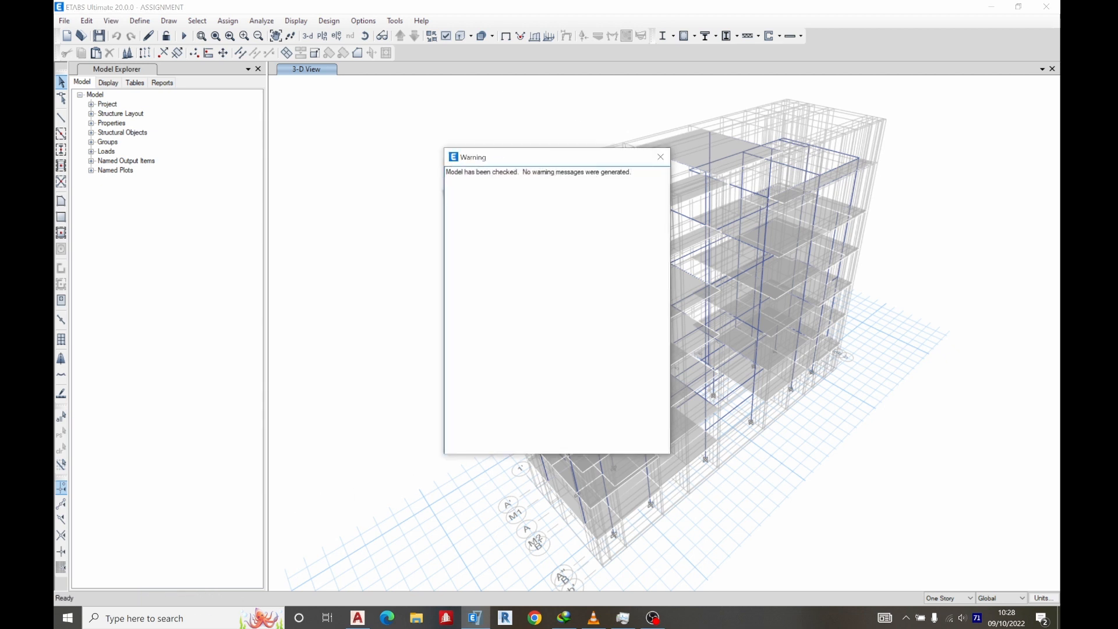
pyautogui.moveTo(660, 156)
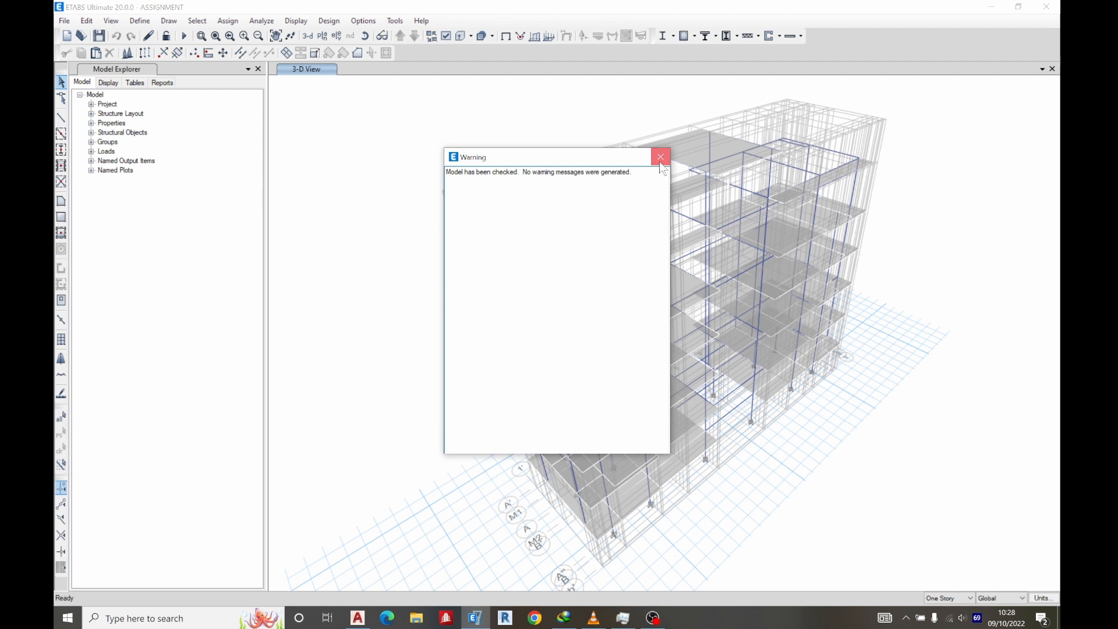
# - Close the check report, run the analysis, and dismiss the analysis model creation error
pyautogui.click(660, 157)
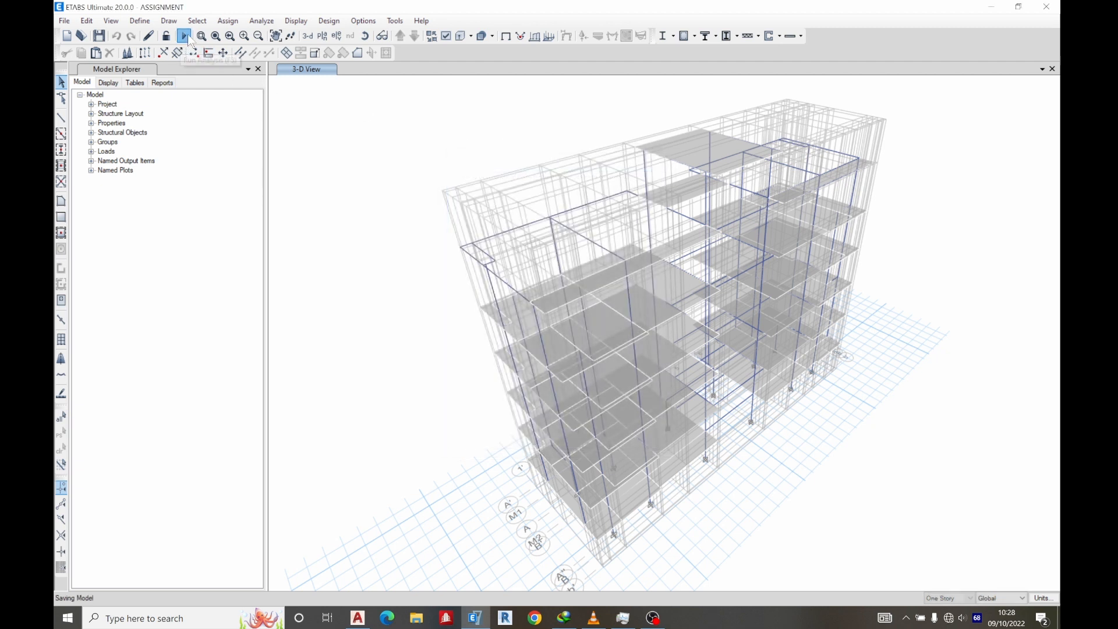
pyautogui.click(182, 35)
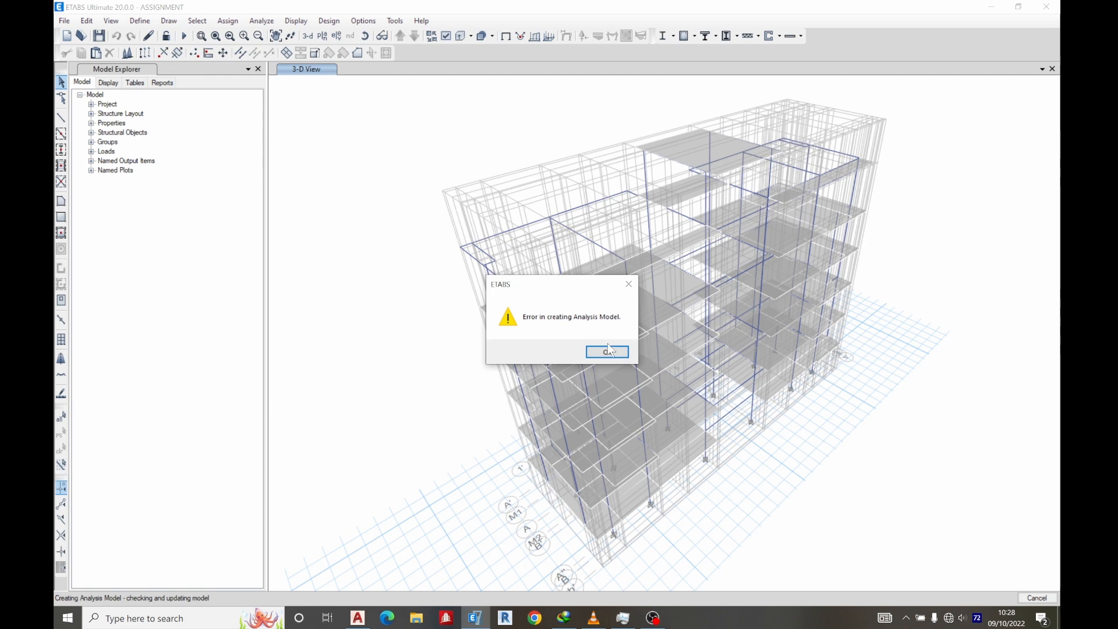
pyautogui.click(607, 352)
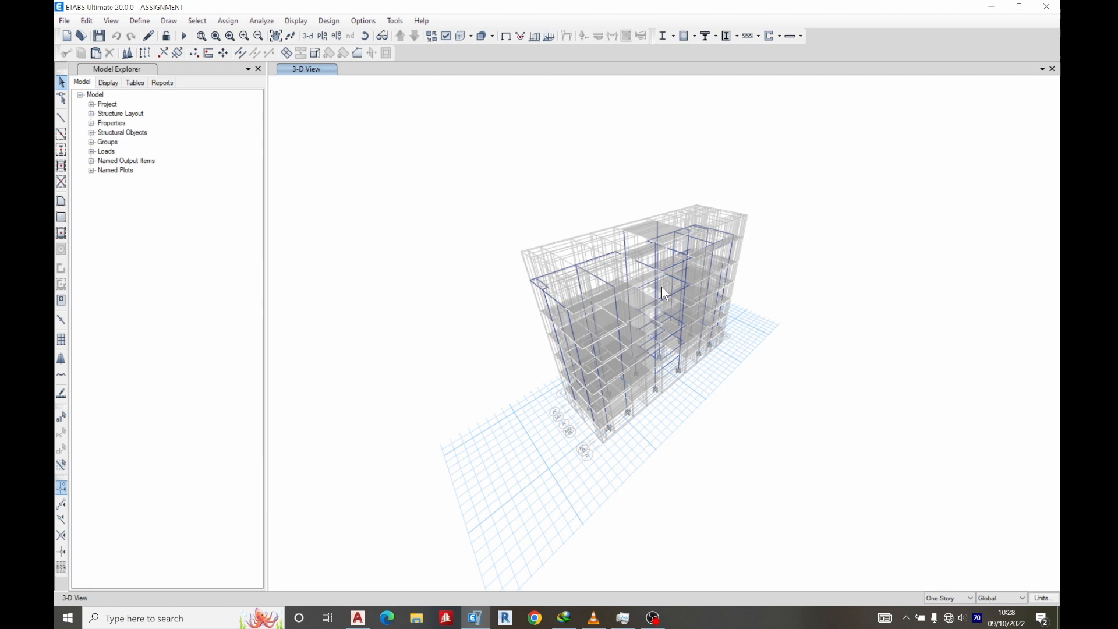
pyautogui.moveTo(483, 36)
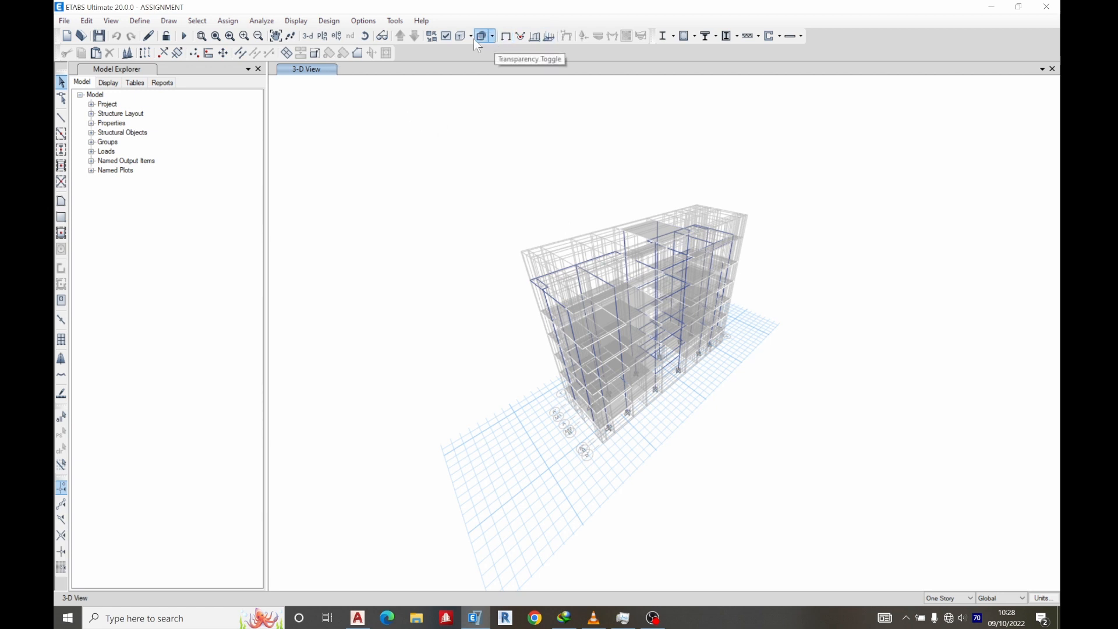
# - Turn on Diaphragm Extent in Set View Options and apply it to the 3D view
pyautogui.click(460, 36)
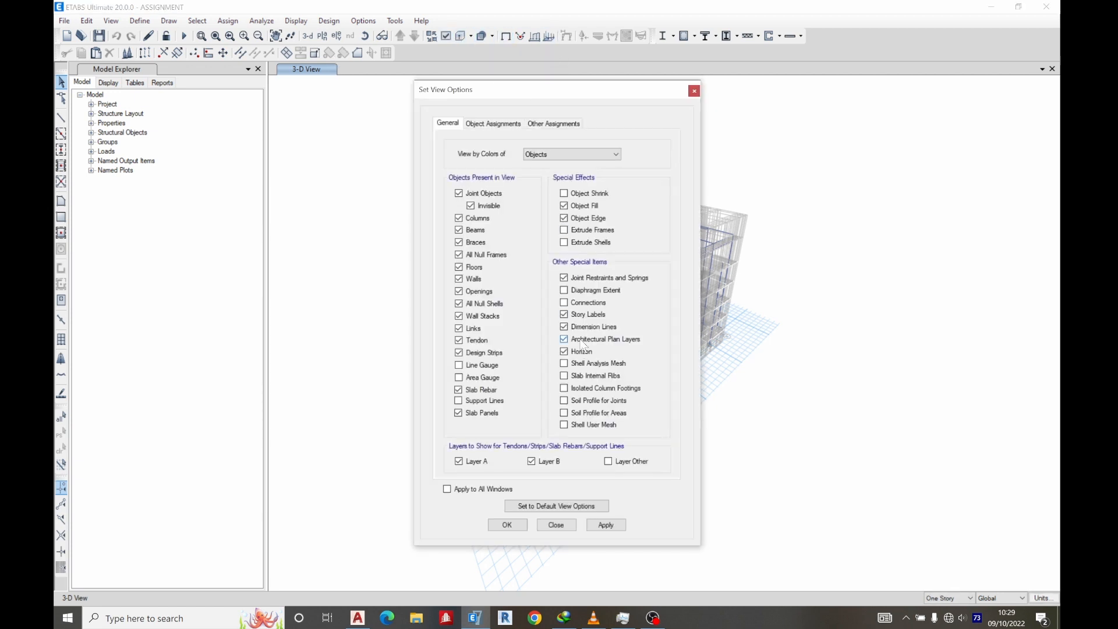
pyautogui.click(565, 290)
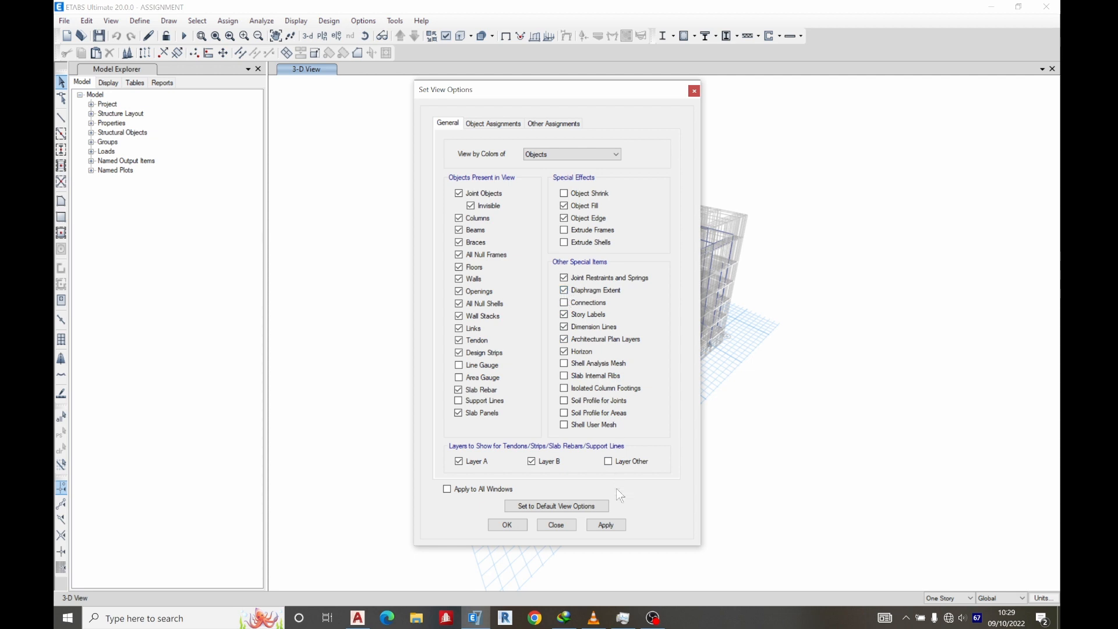
pyautogui.click(605, 524)
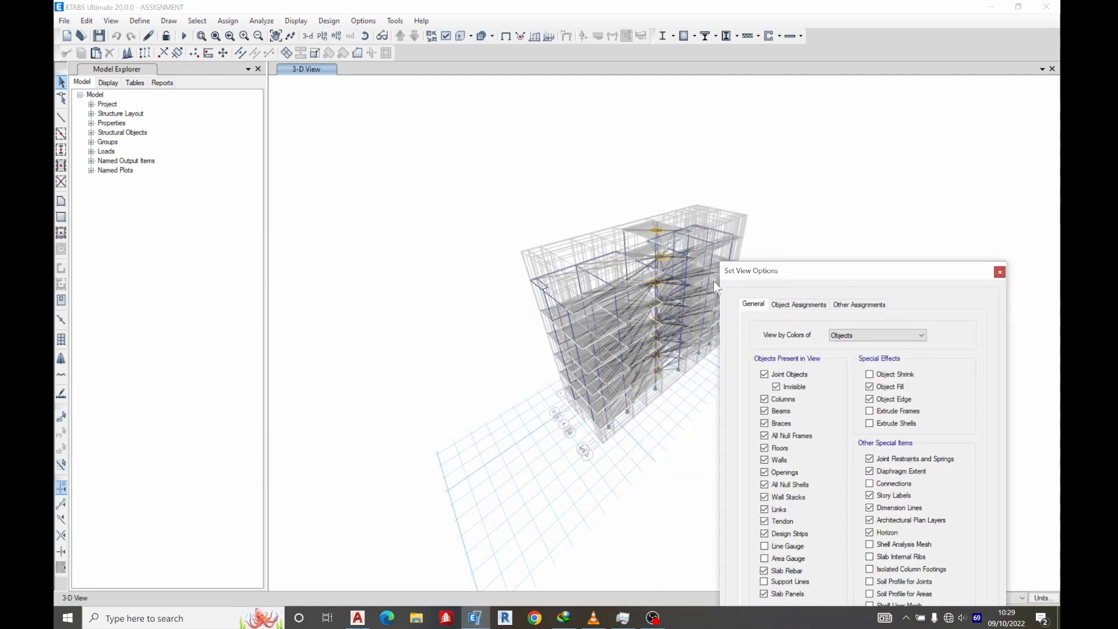
pyautogui.click(999, 272)
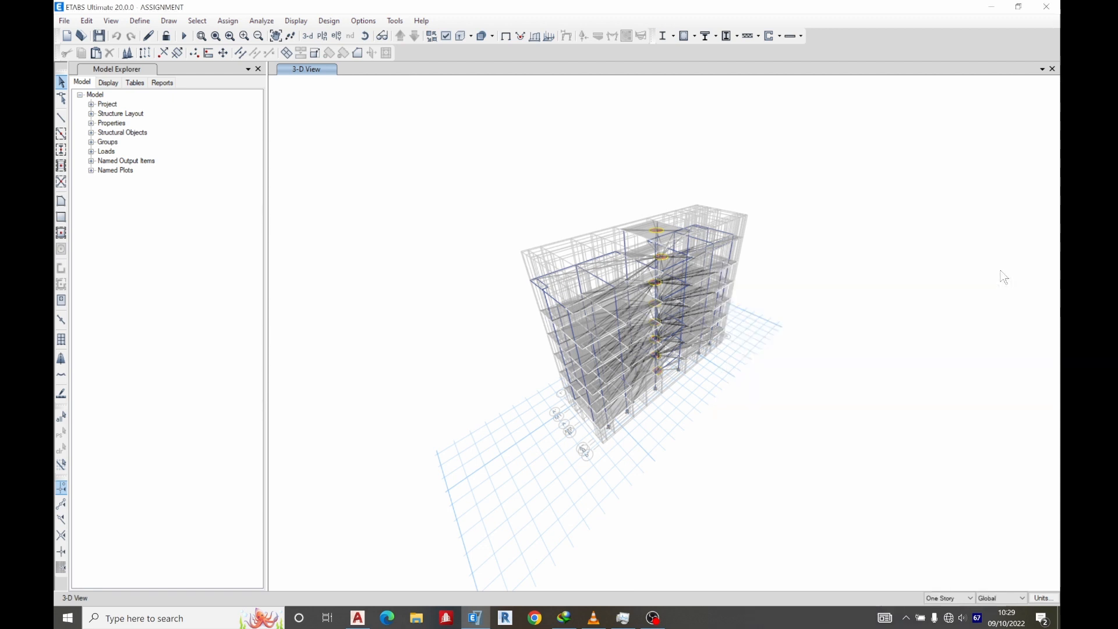
pyautogui.moveTo(531, 6)
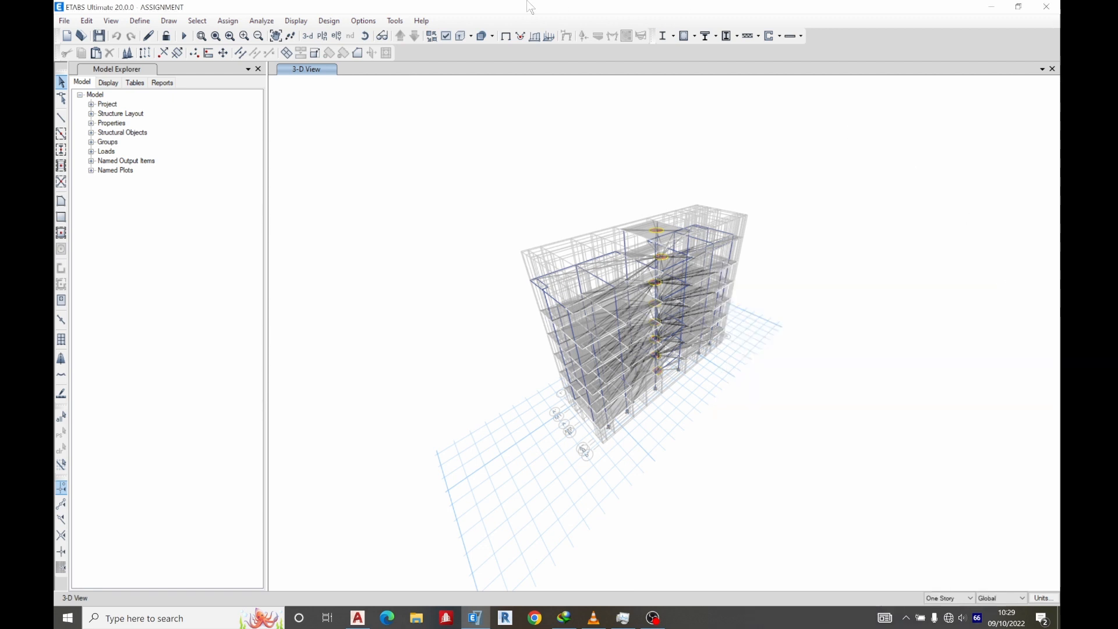
# - Review the Wx EuroCode wind pattern's 0 deg diaphragm-extent exposure widths
pyautogui.click(140, 20)
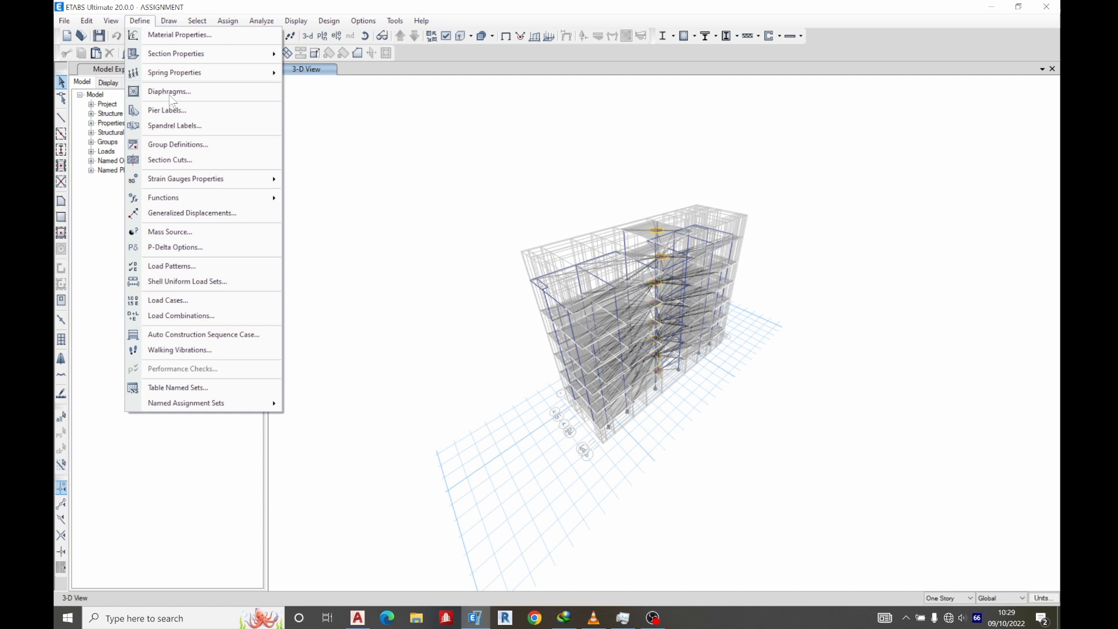
pyautogui.click(171, 265)
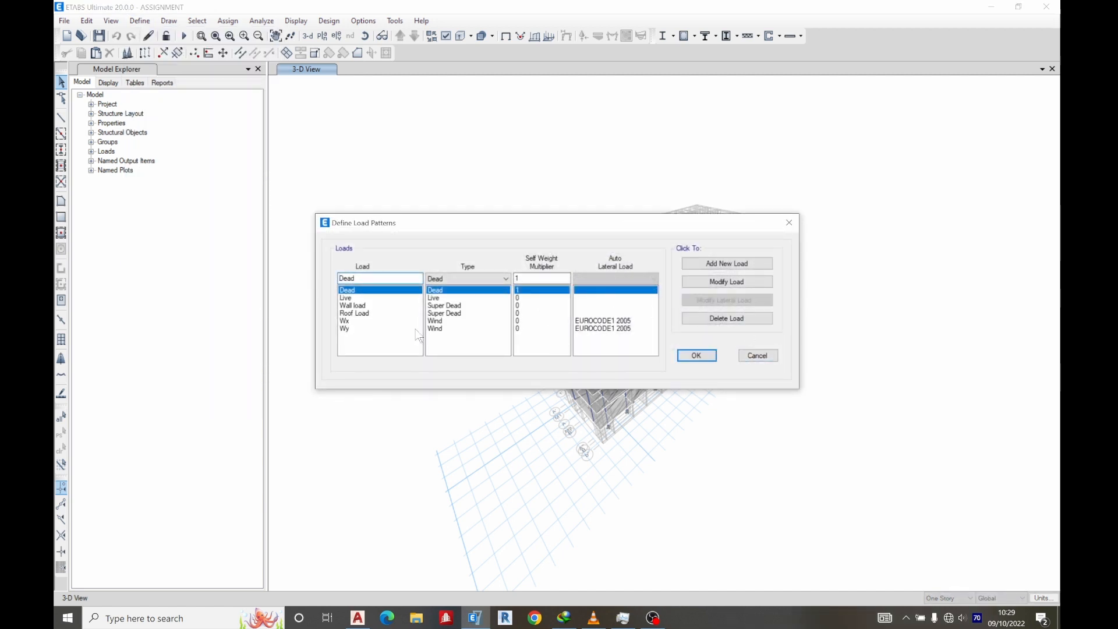
pyautogui.click(726, 300)
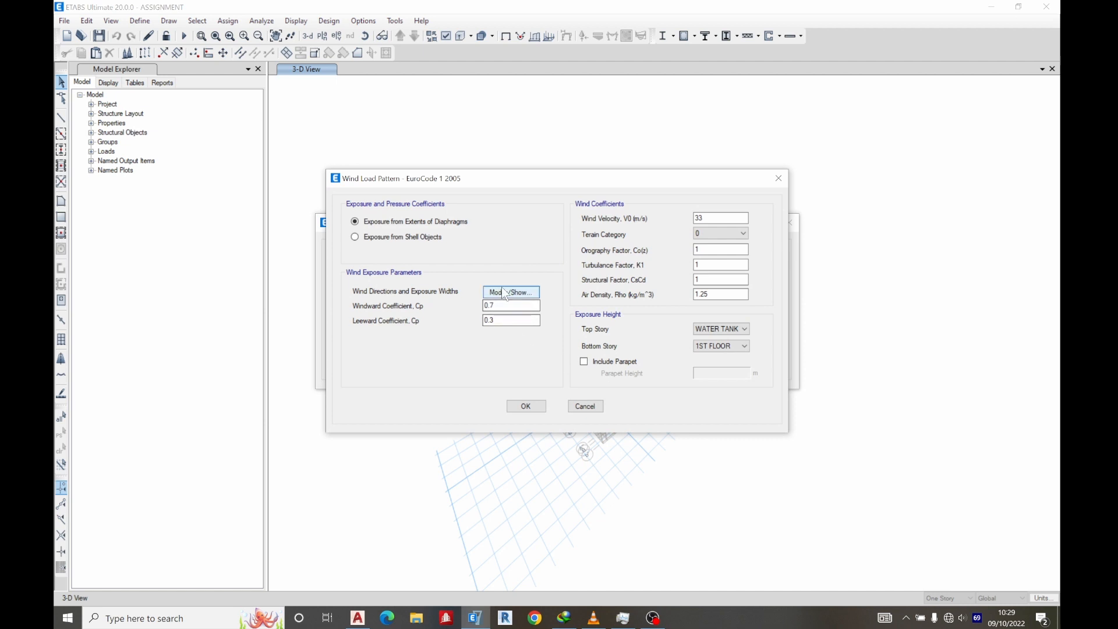
pyautogui.click(520, 292)
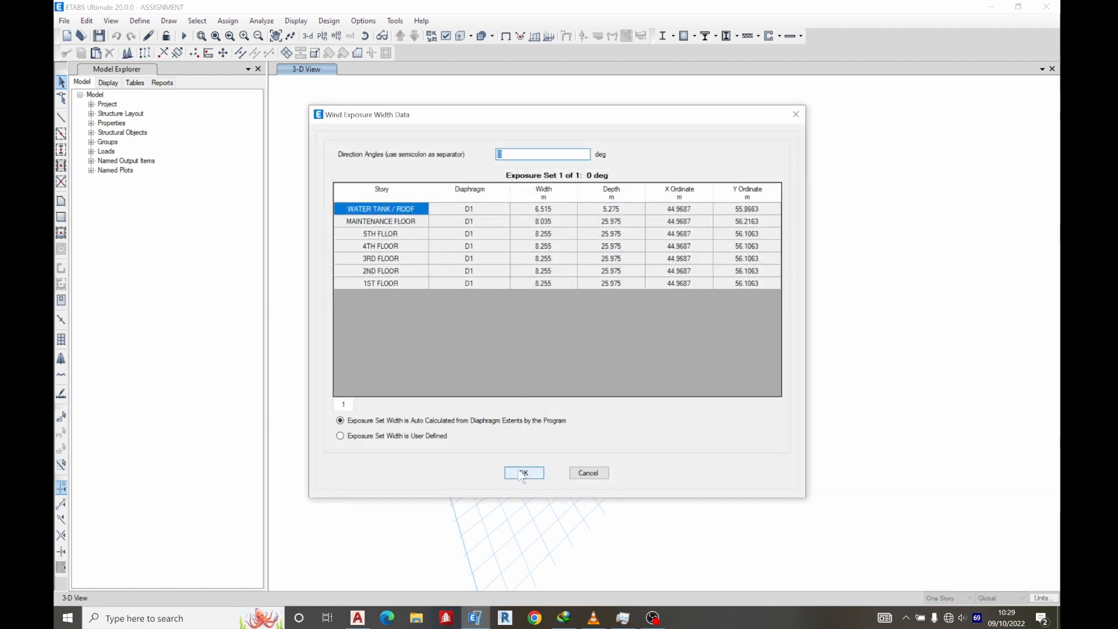
pyautogui.click(524, 473)
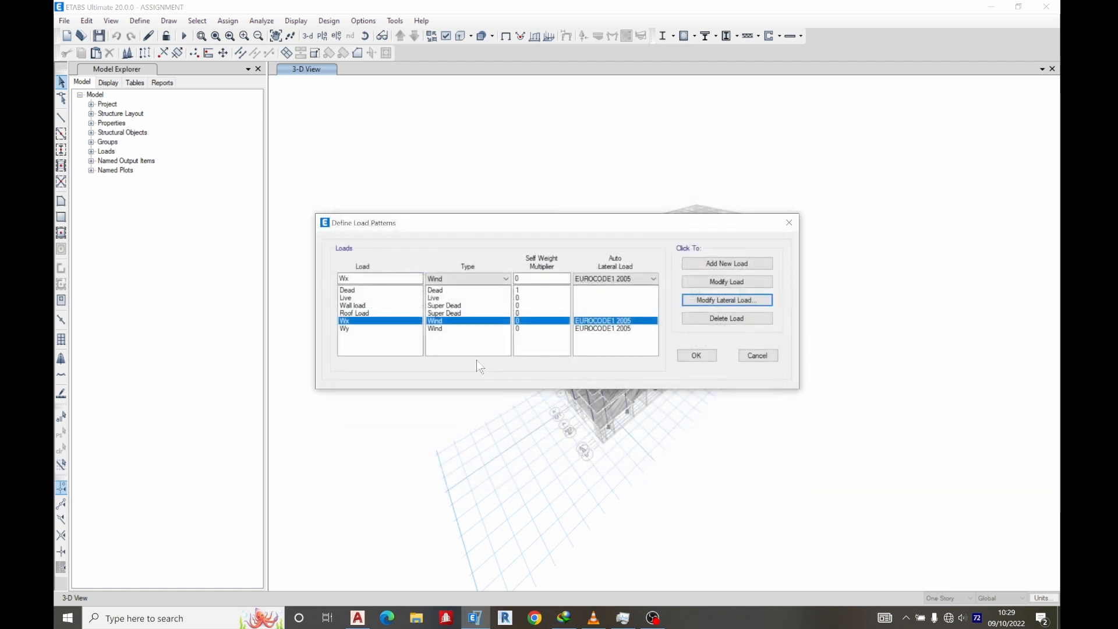
# - Review the Wy wind pattern's 90 deg exposure widths and close the load patterns
pyautogui.click(344, 328)
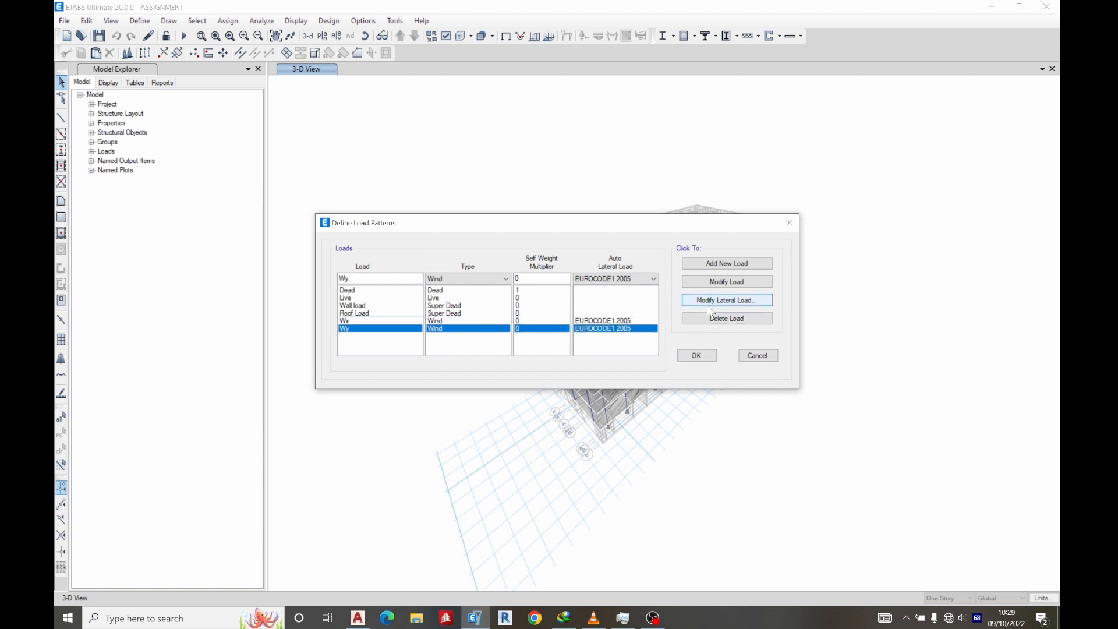
pyautogui.click(725, 299)
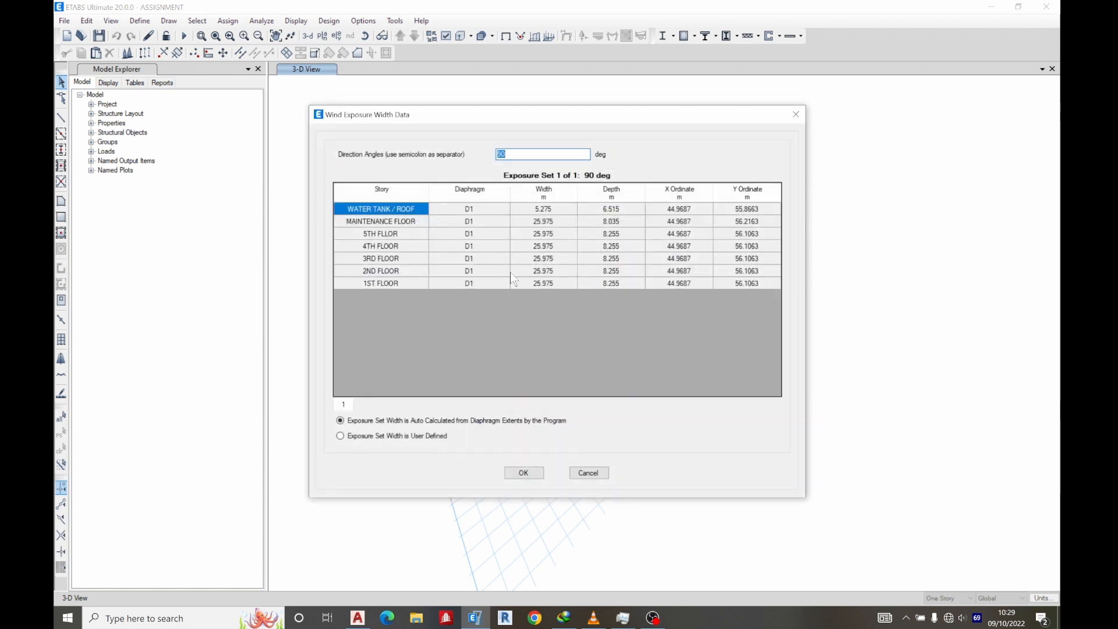
pyautogui.click(523, 473)
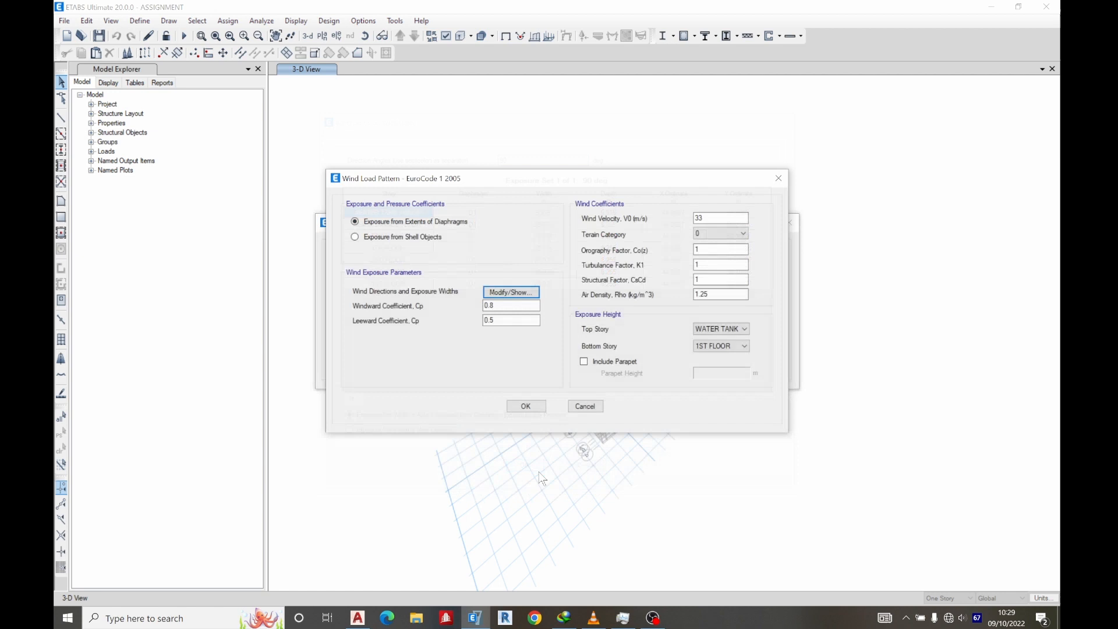
pyautogui.click(525, 406)
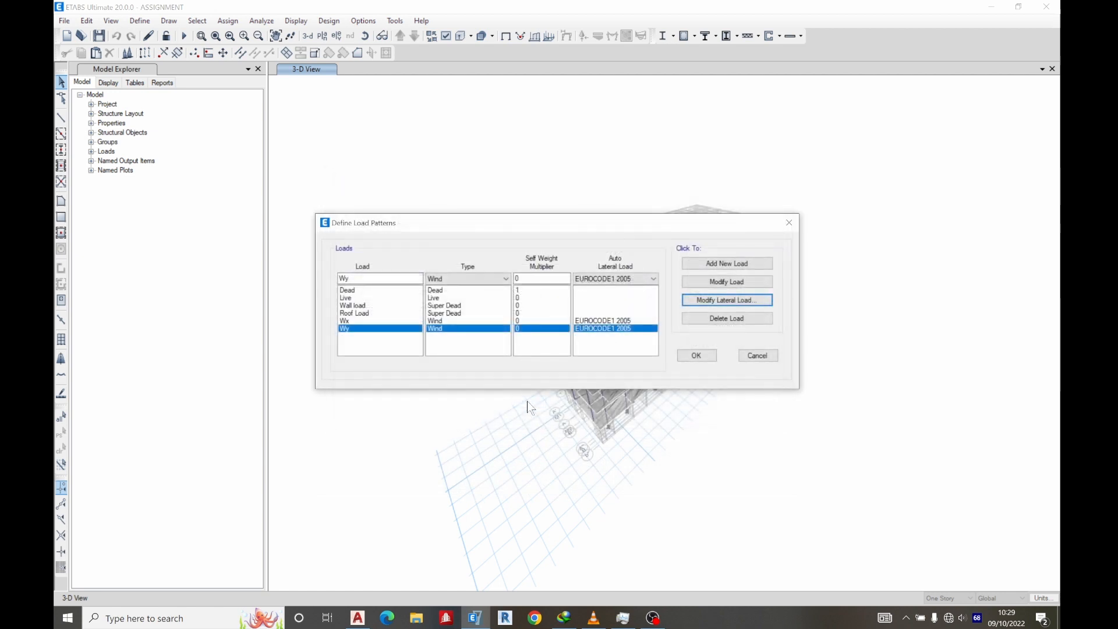
pyautogui.click(695, 355)
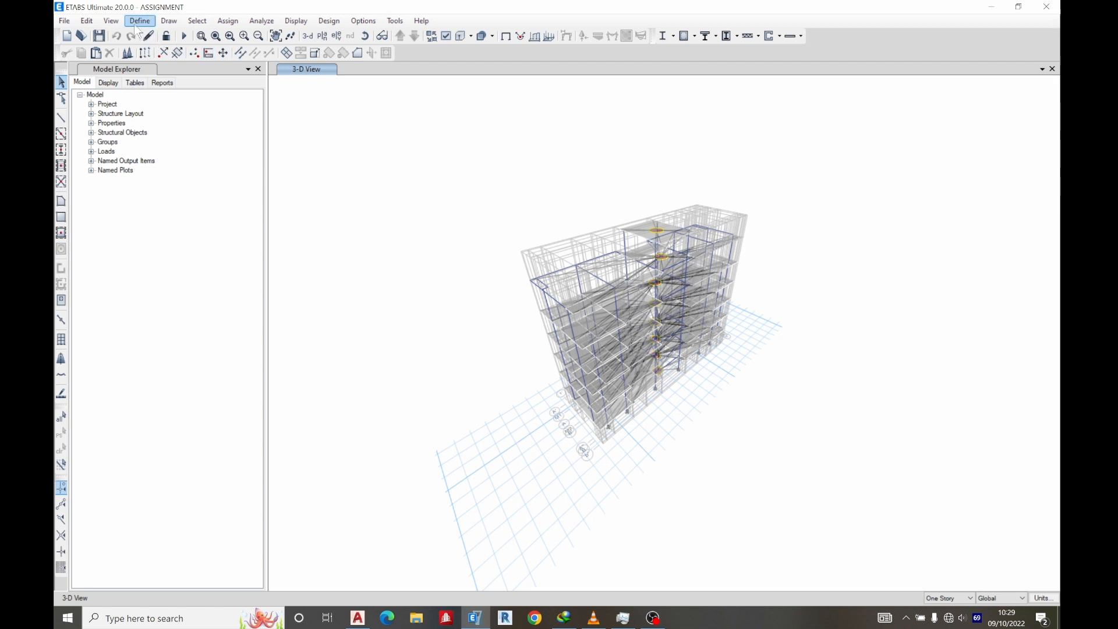
pyautogui.click(140, 19)
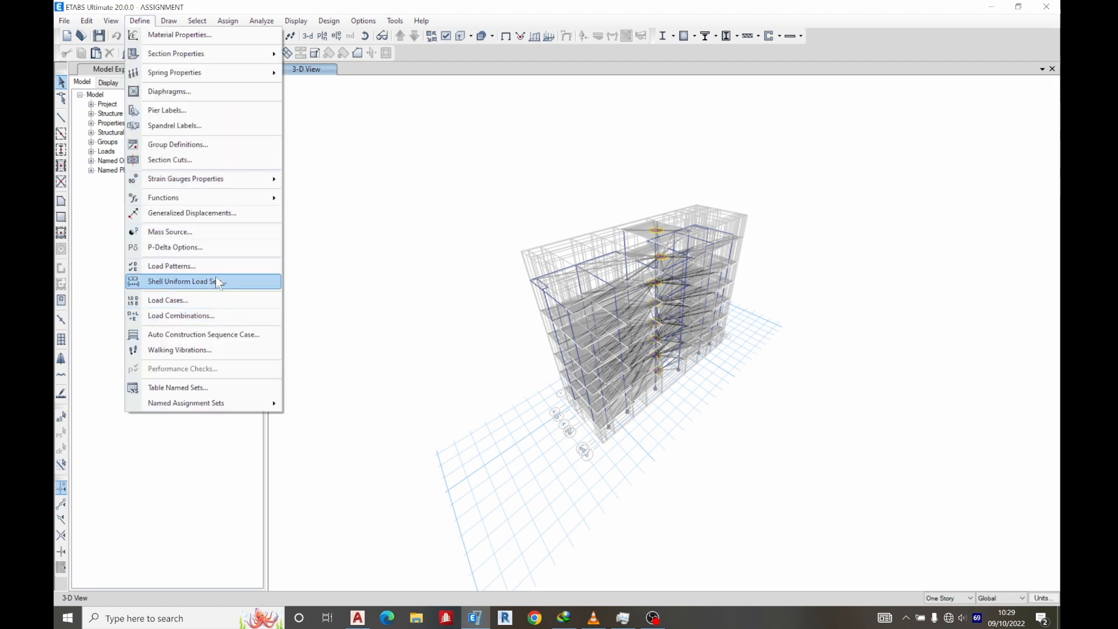
pyautogui.click(172, 265)
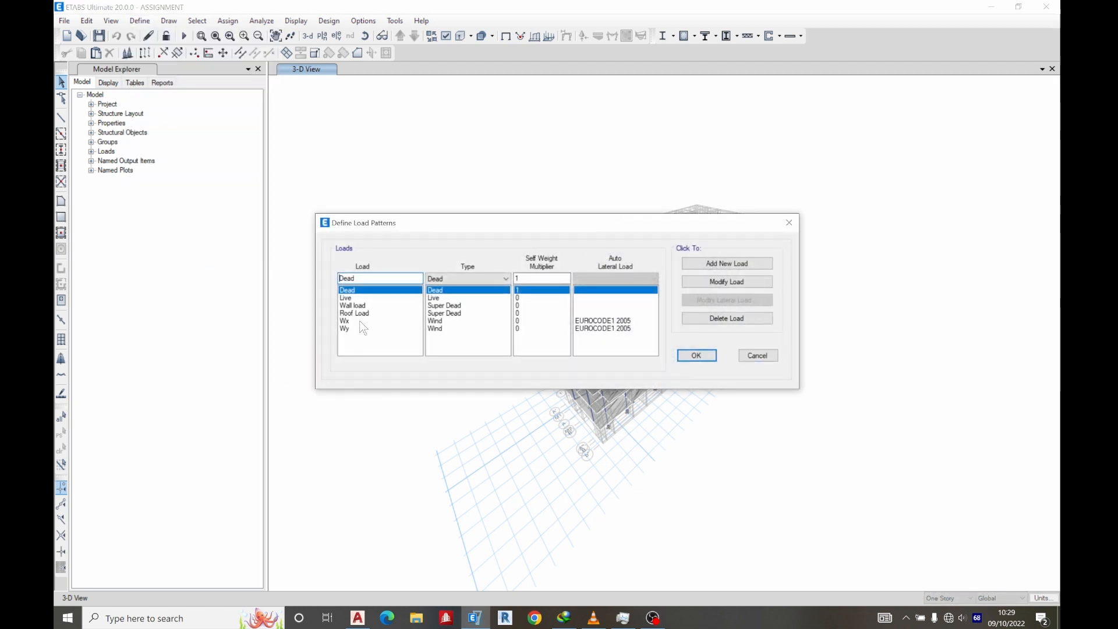
pyautogui.click(726, 318)
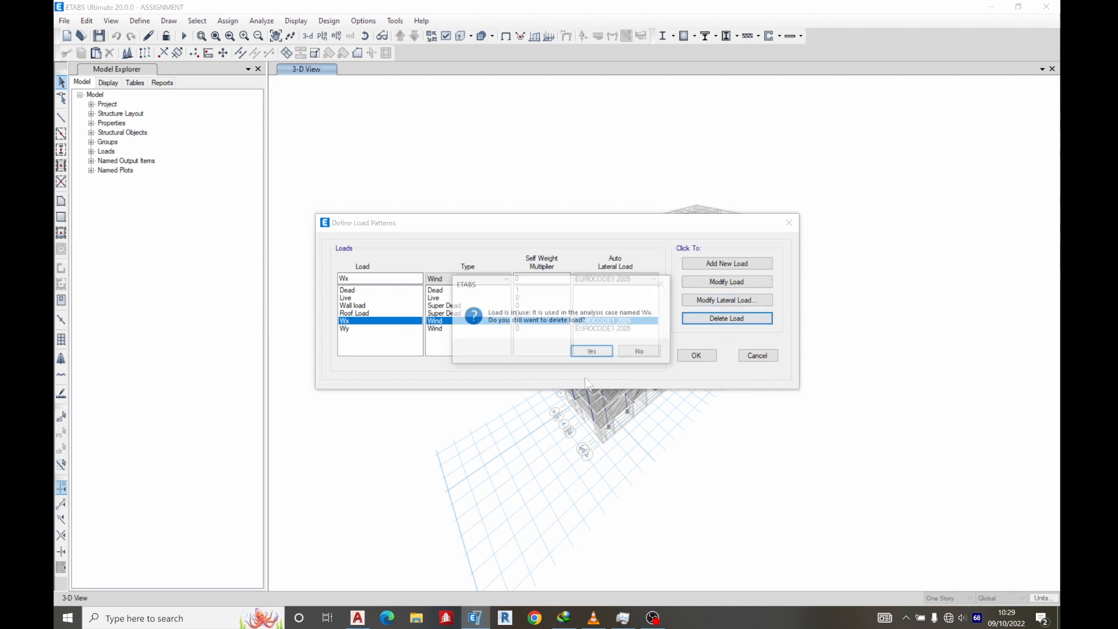
pyautogui.click(591, 350)
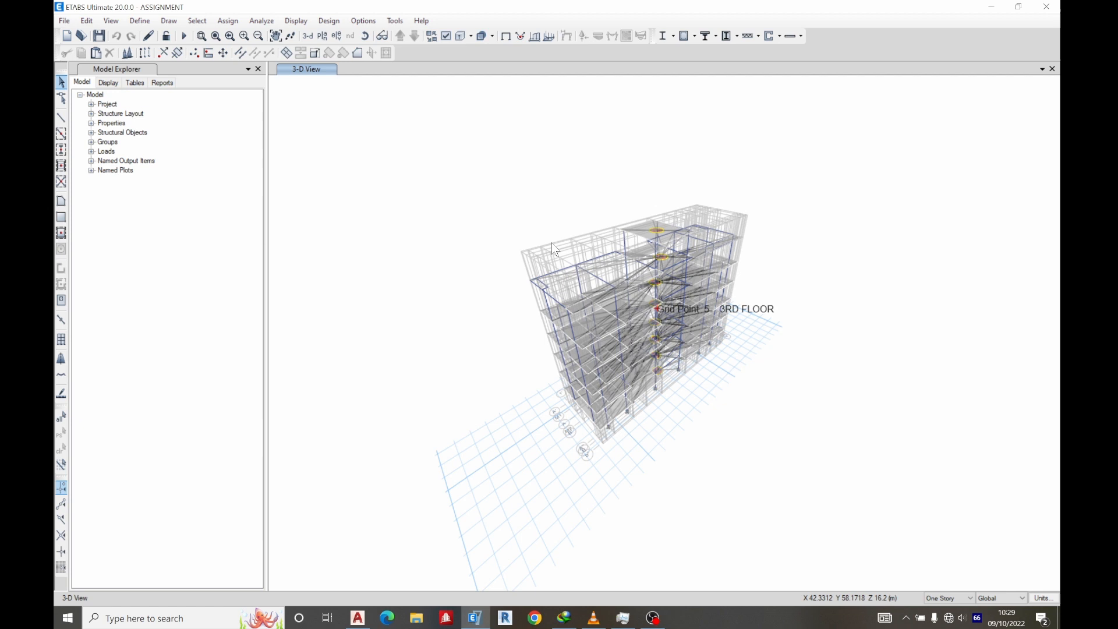
pyautogui.moveTo(183, 36)
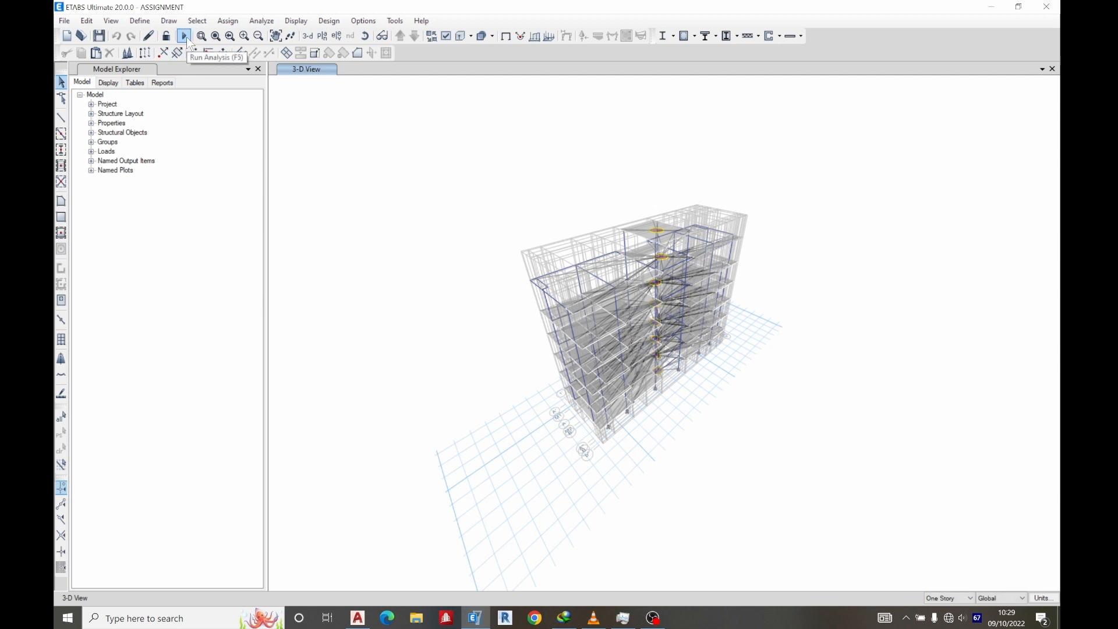
pyautogui.click(139, 19)
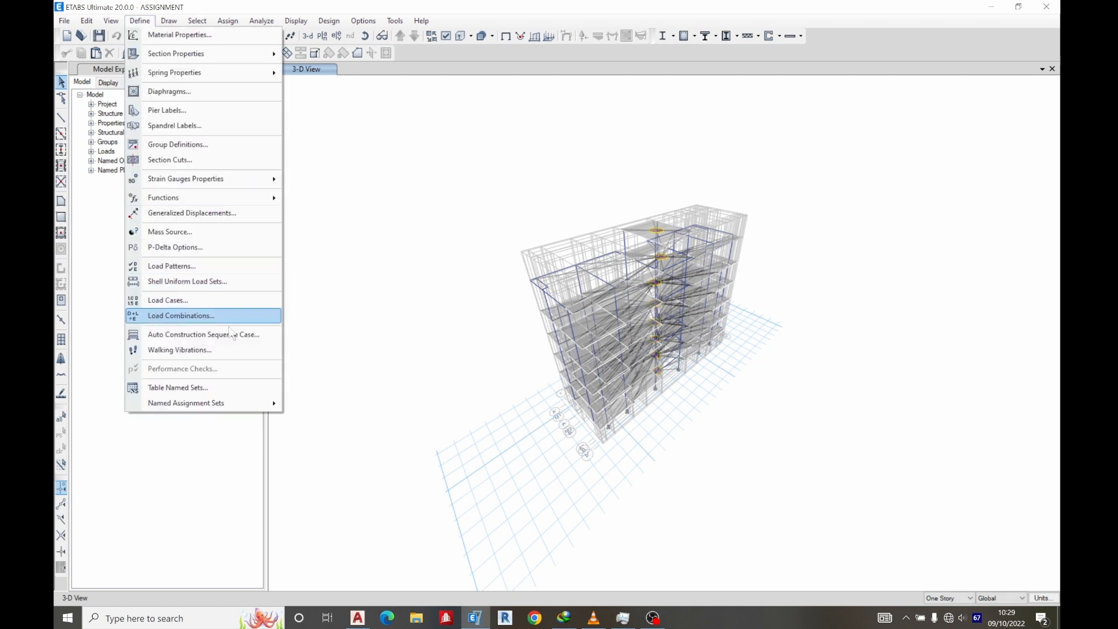
pyautogui.moveTo(204, 334)
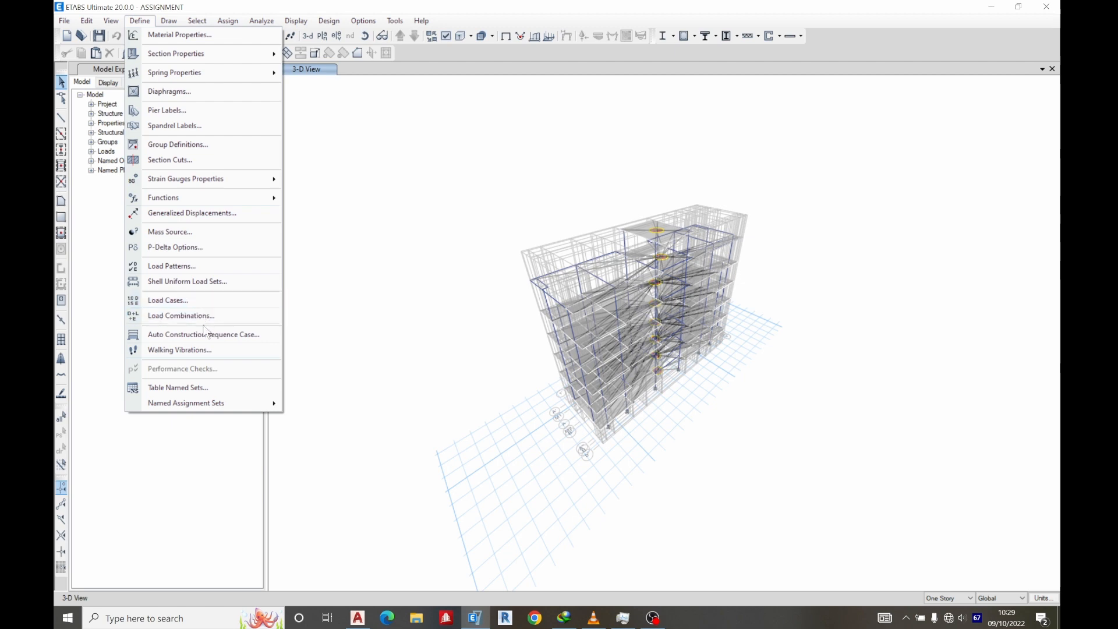
pyautogui.click(180, 315)
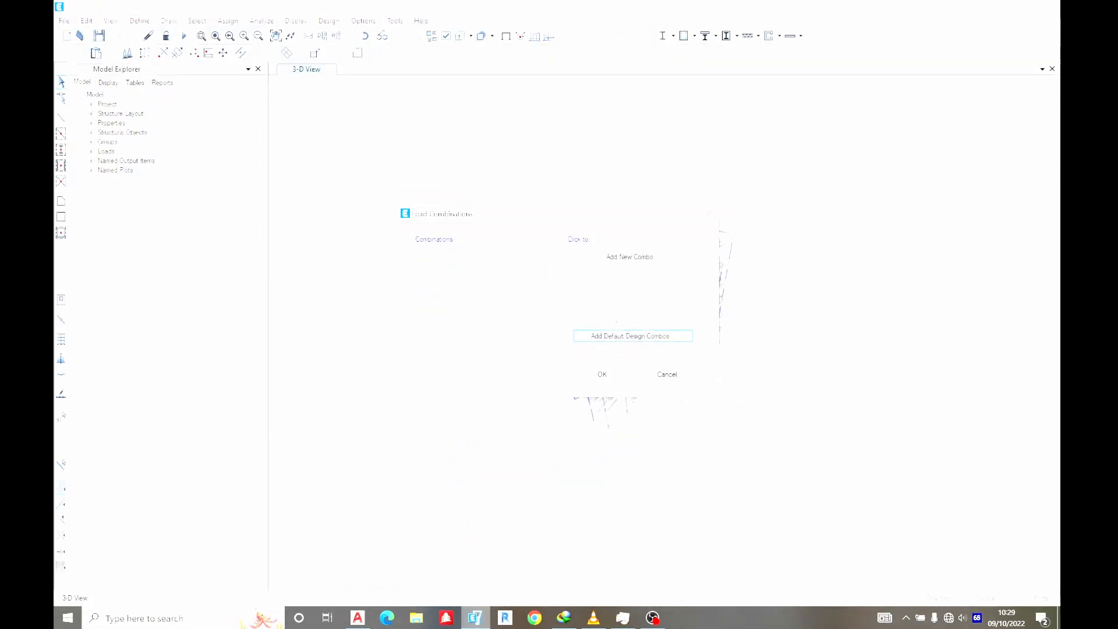
pyautogui.click(631, 336)
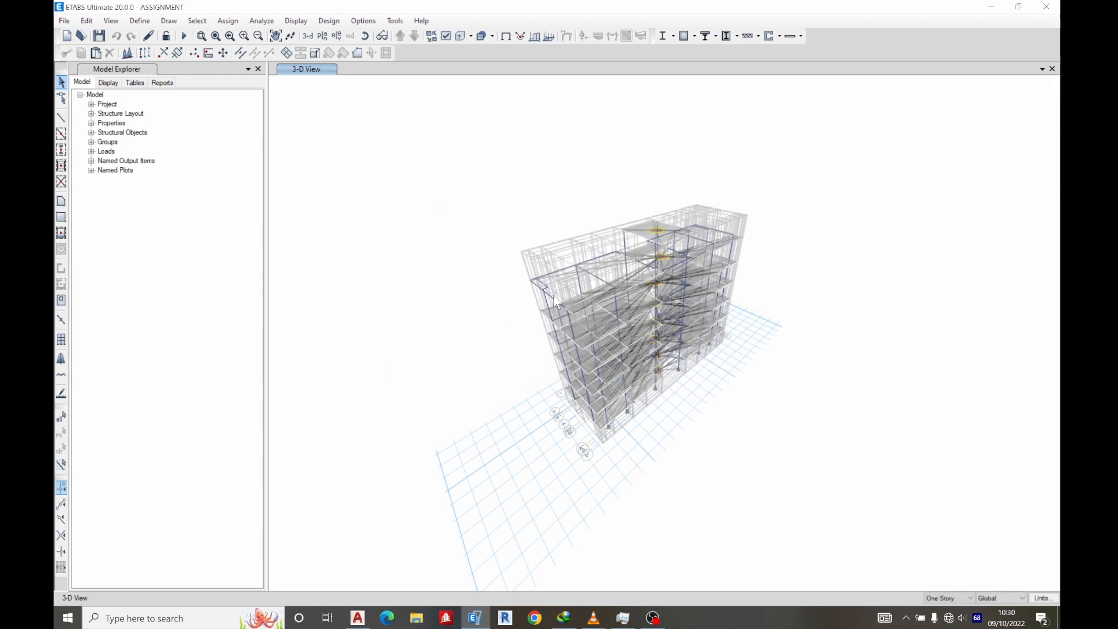
pyautogui.moveTo(183, 36)
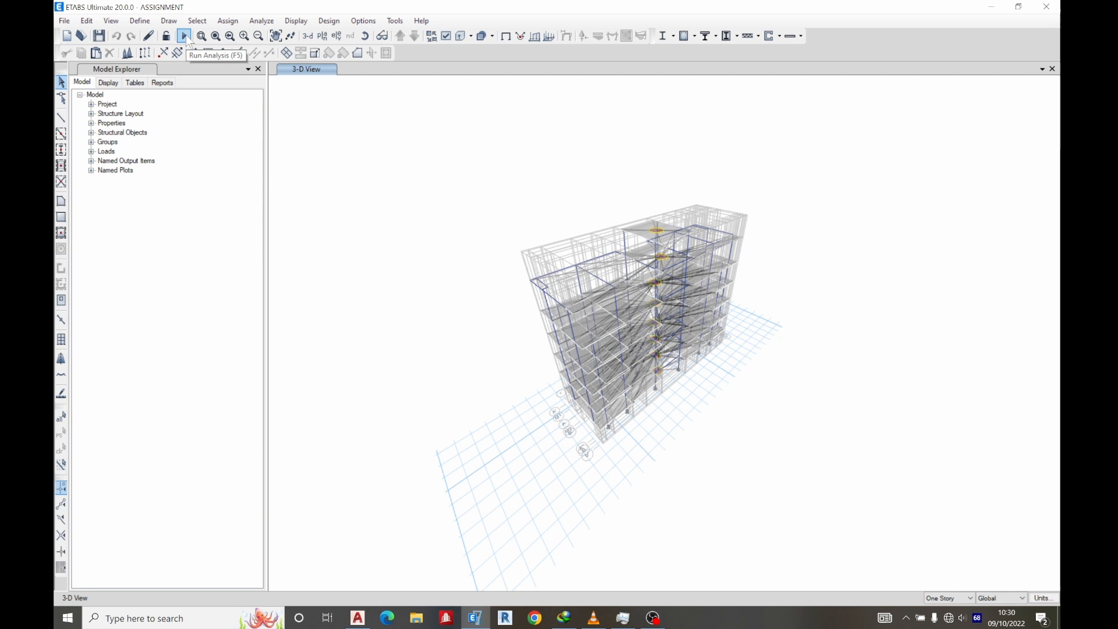
# - Rerun Check Model with all joint, frame, shell, meshing and loading checks ticked
pyautogui.click(260, 20)
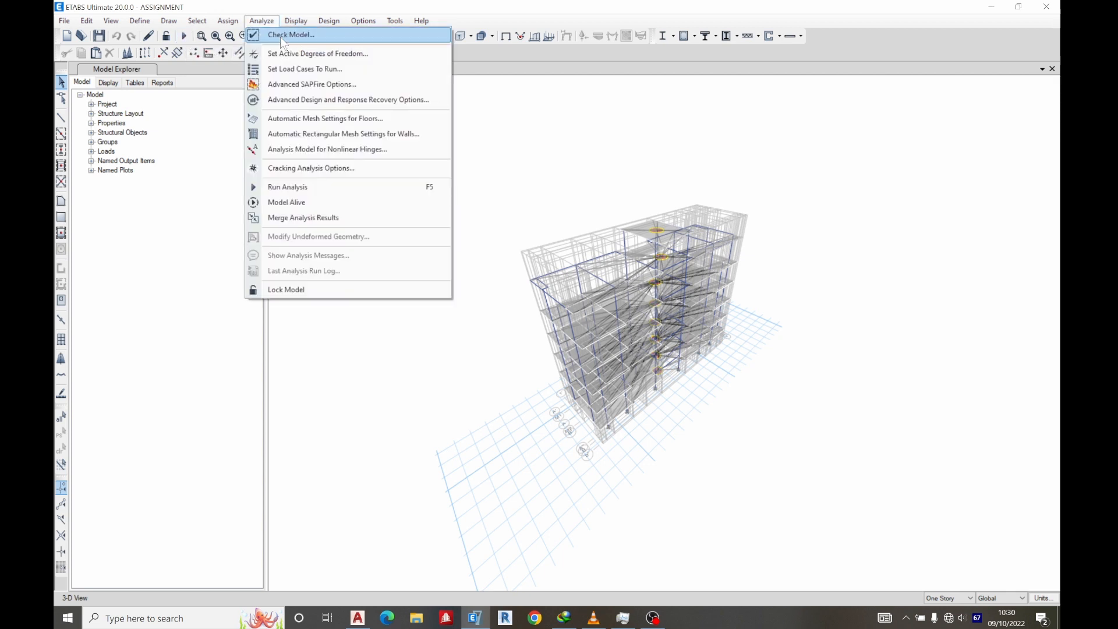
pyautogui.click(289, 34)
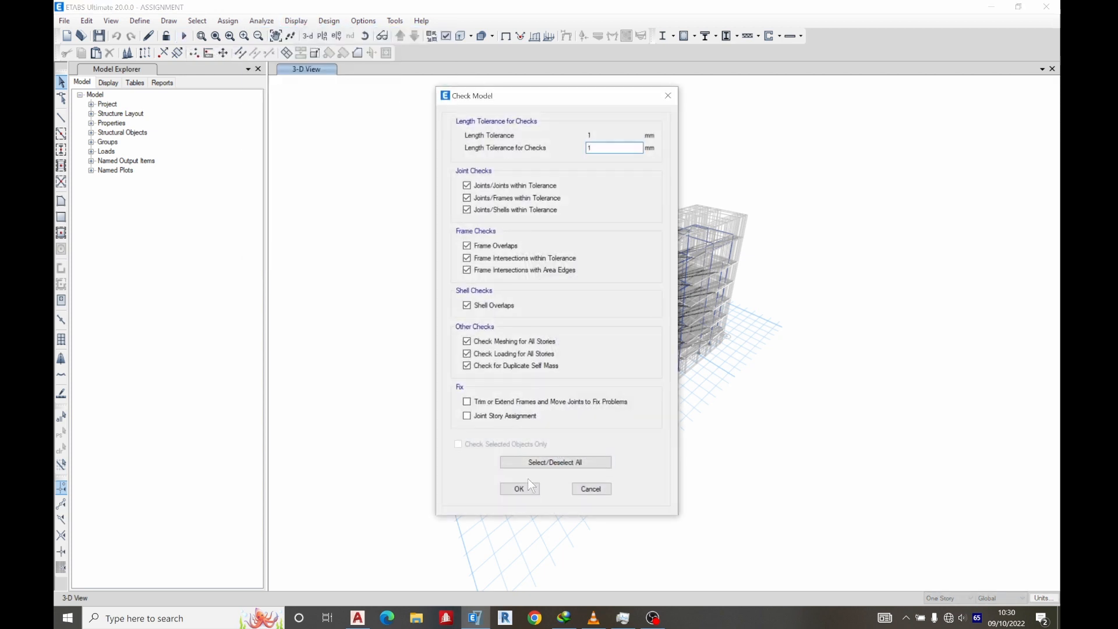
pyautogui.click(519, 489)
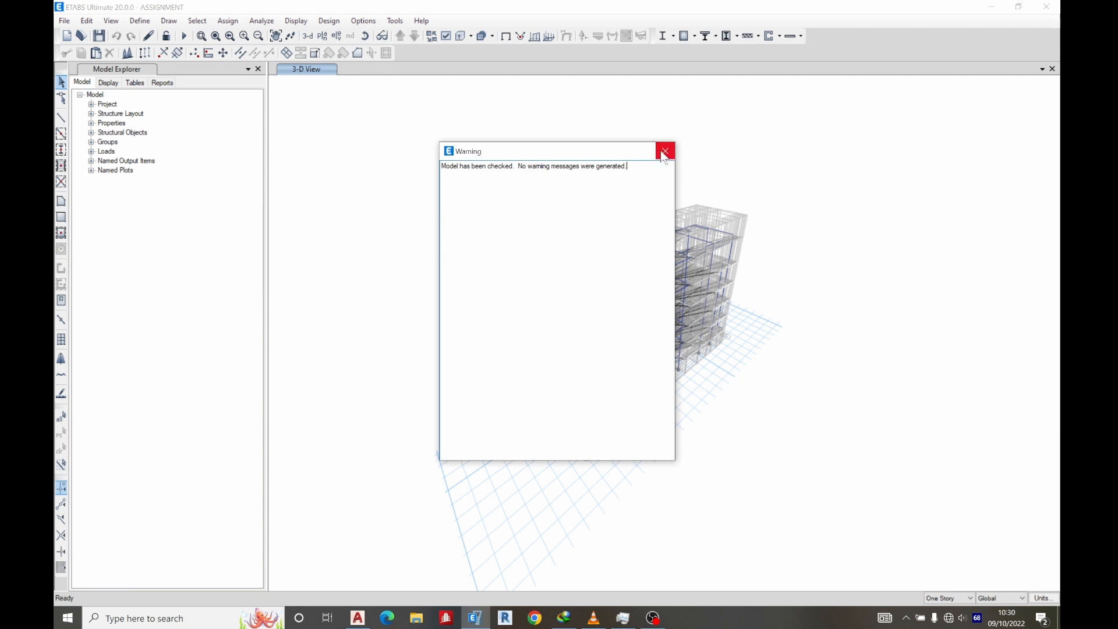
# - Close the no-warnings report and run the analysis to show Dead load deformation
pyautogui.click(664, 150)
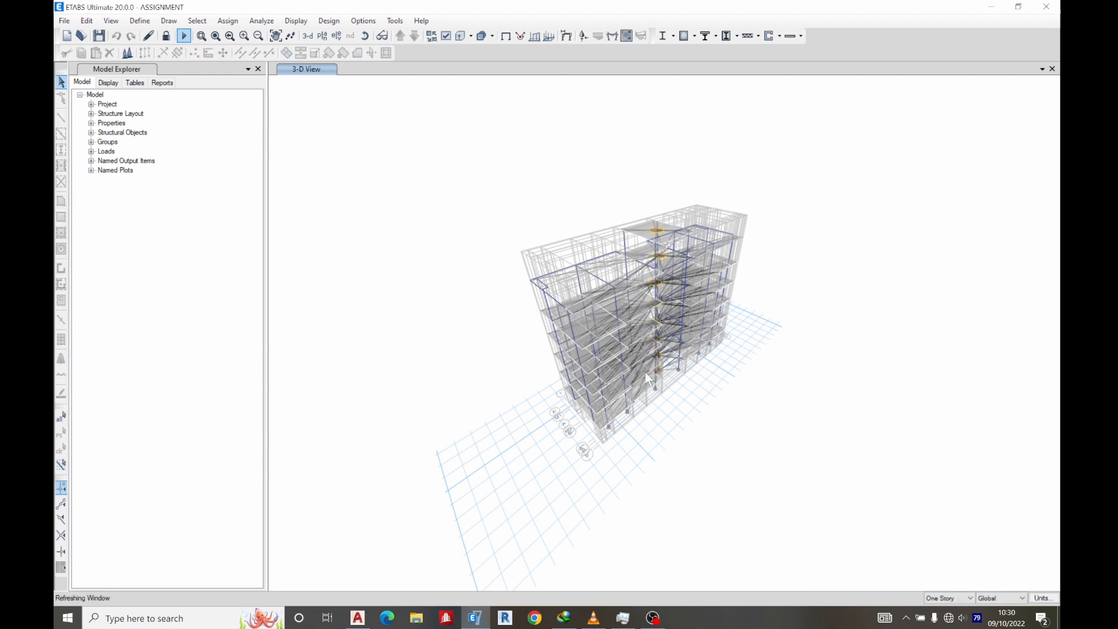
pyautogui.click(612, 35)
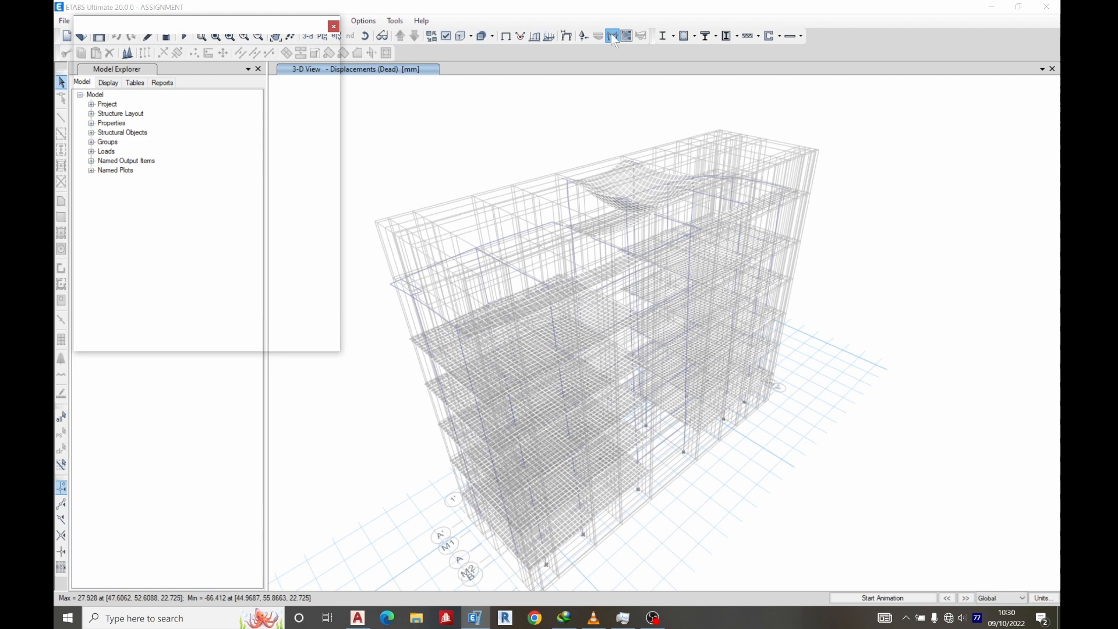
# - Display the filled Moment 3-3 frame force diagram for load combination DConS2
pyautogui.click(334, 26)
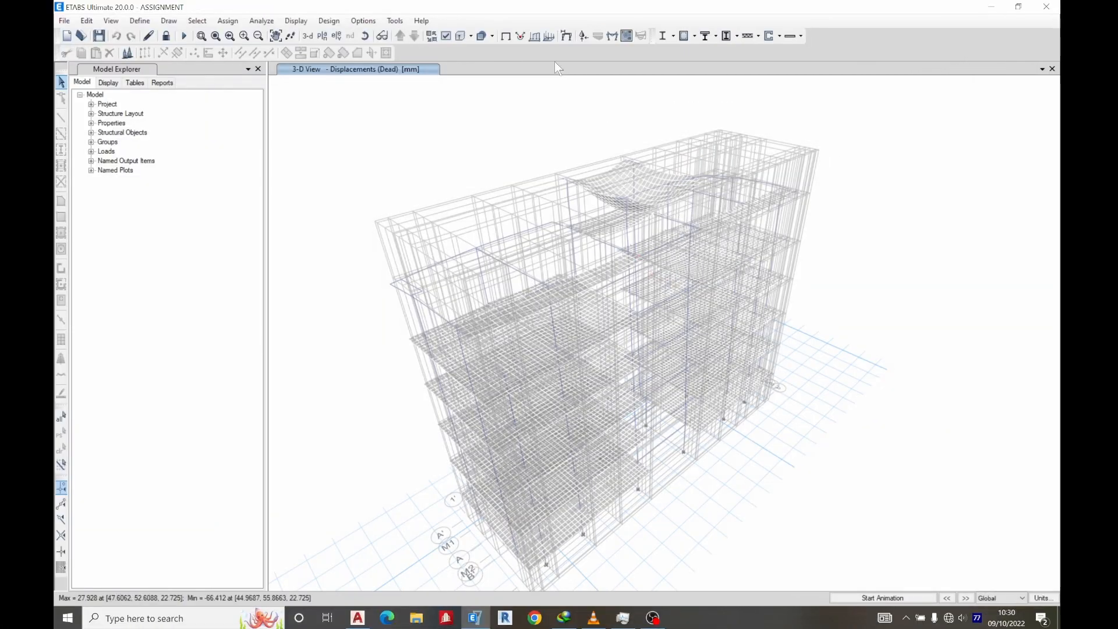
pyautogui.click(295, 20)
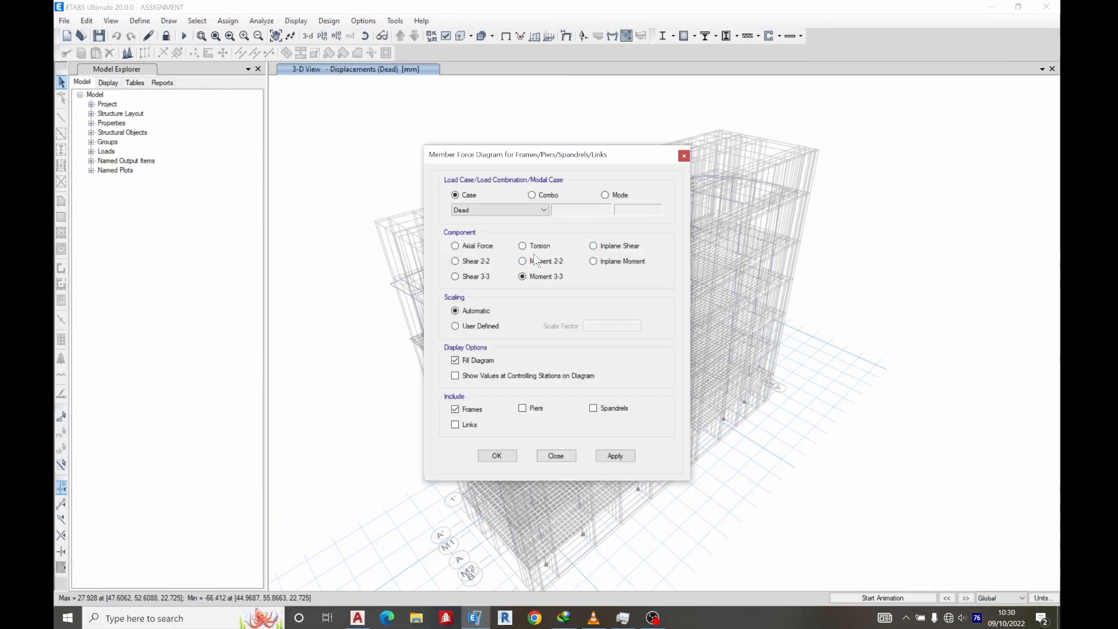
pyautogui.click(614, 455)
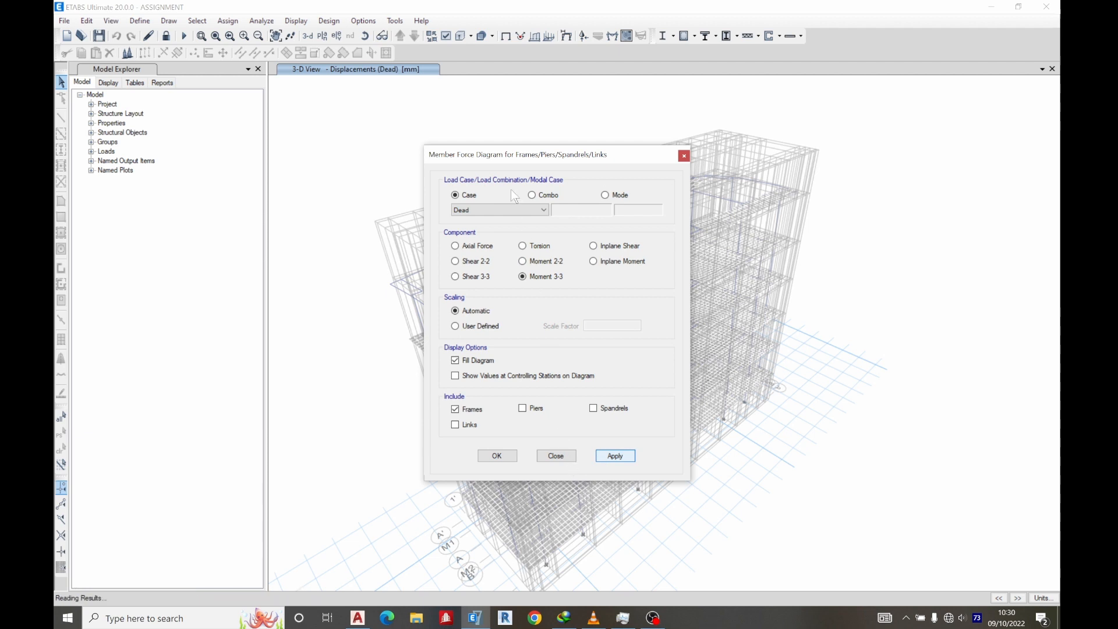
pyautogui.click(532, 195)
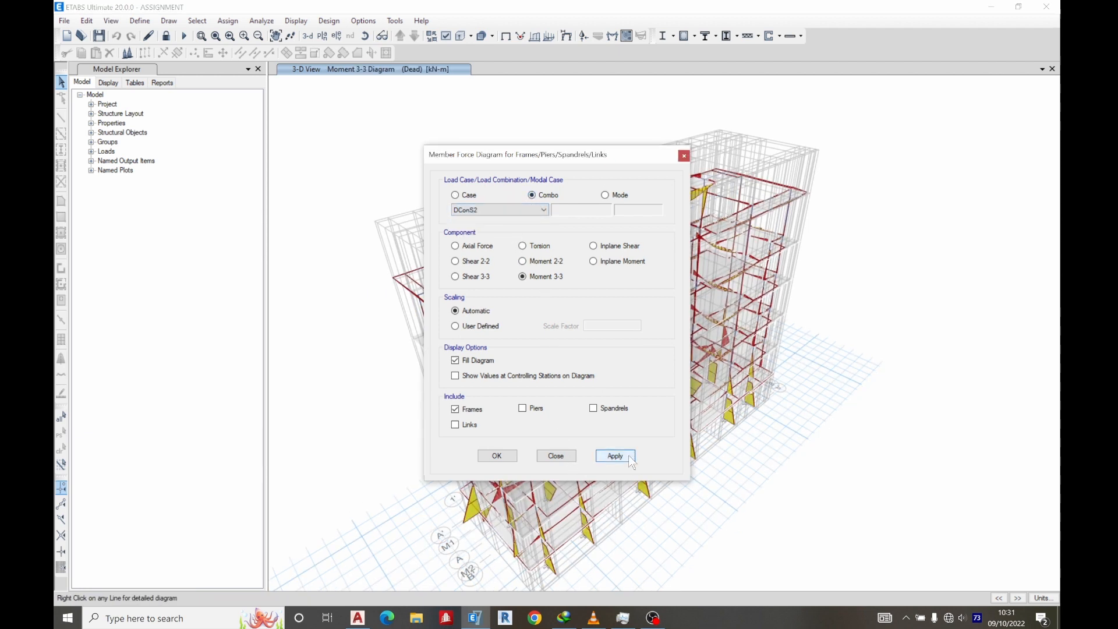
pyautogui.click(615, 456)
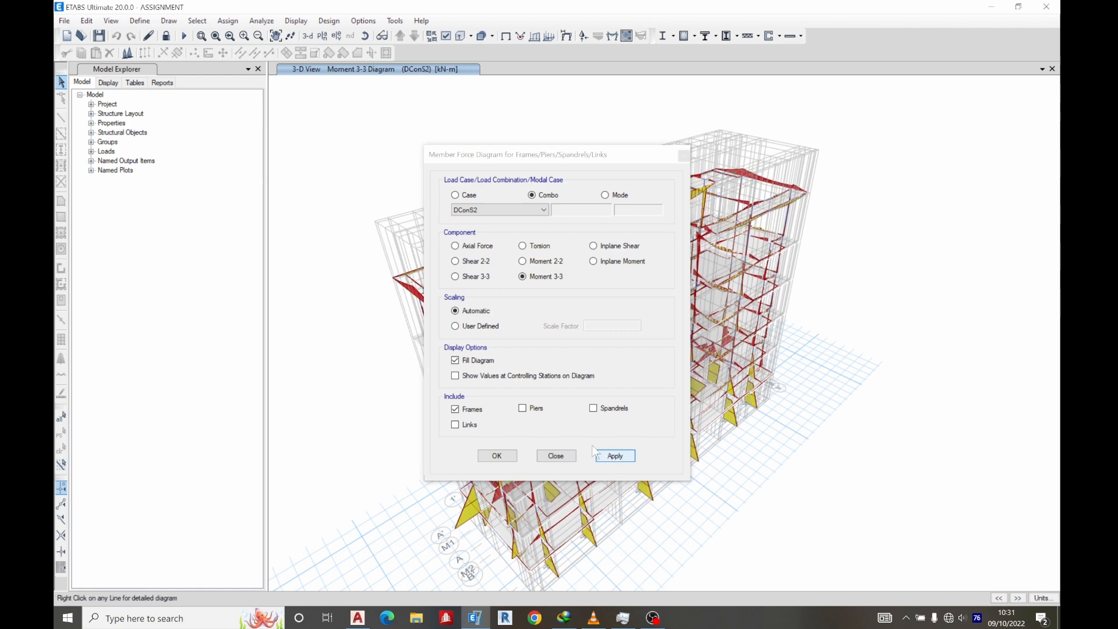
pyautogui.click(614, 455)
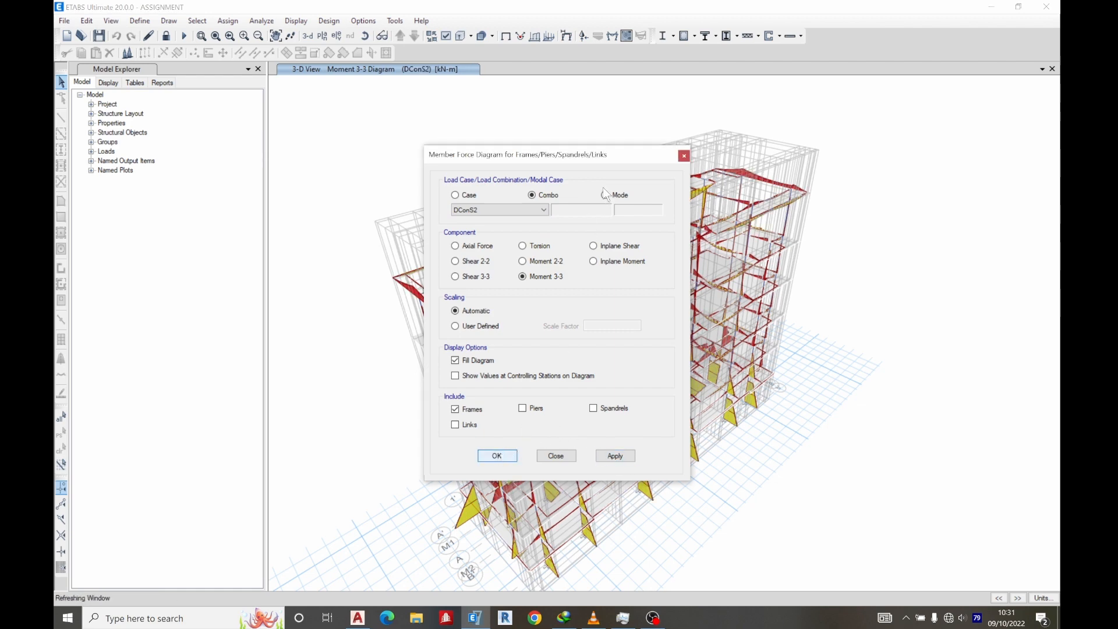
pyautogui.click(496, 455)
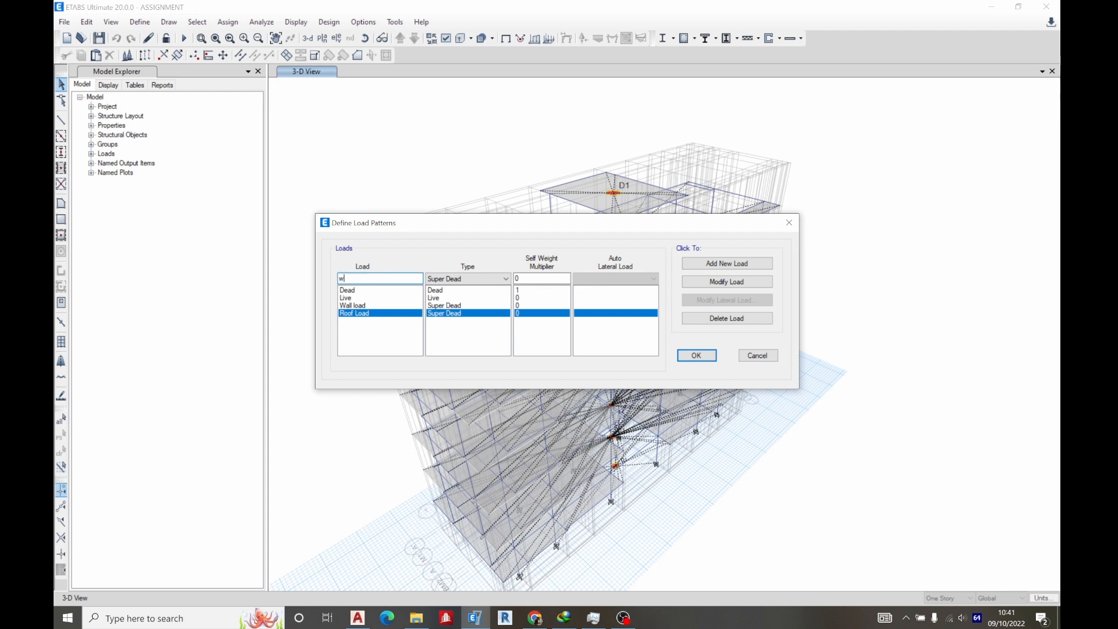
# - Add wind load patterns wx and wy with EUROCODE1 2005 automatic lateral loads
pyautogui.click(505, 278)
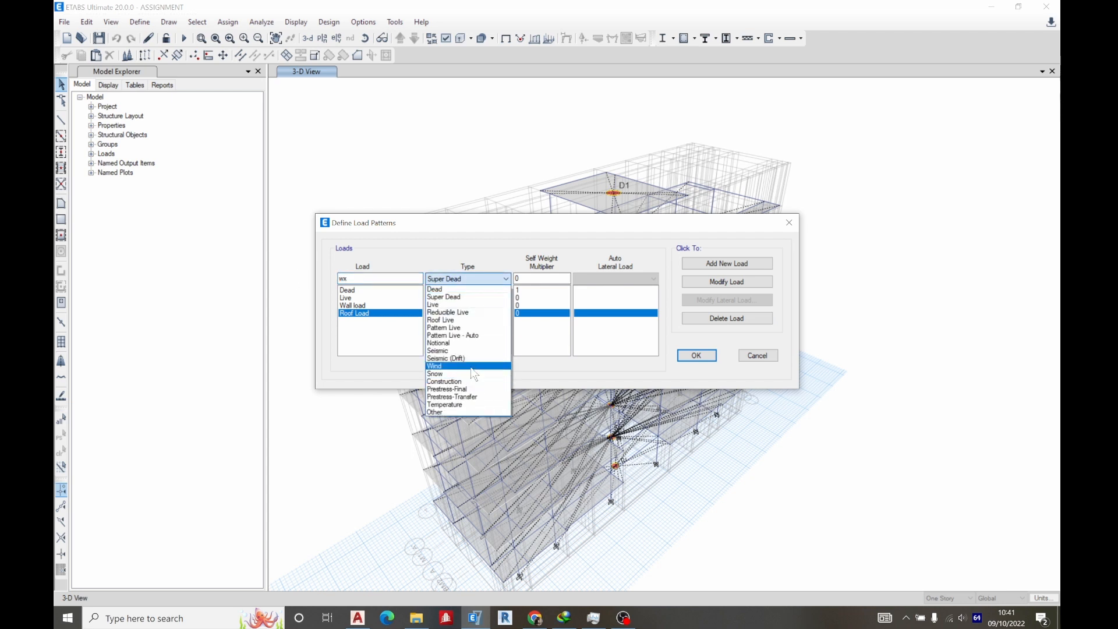
pyautogui.click(434, 366)
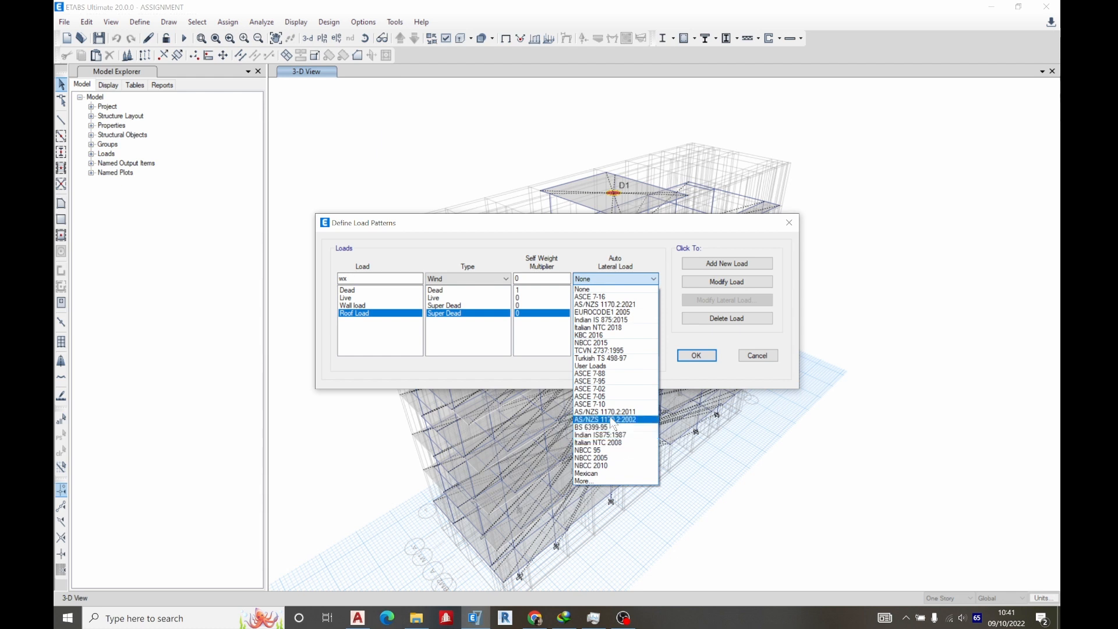
pyautogui.click(601, 312)
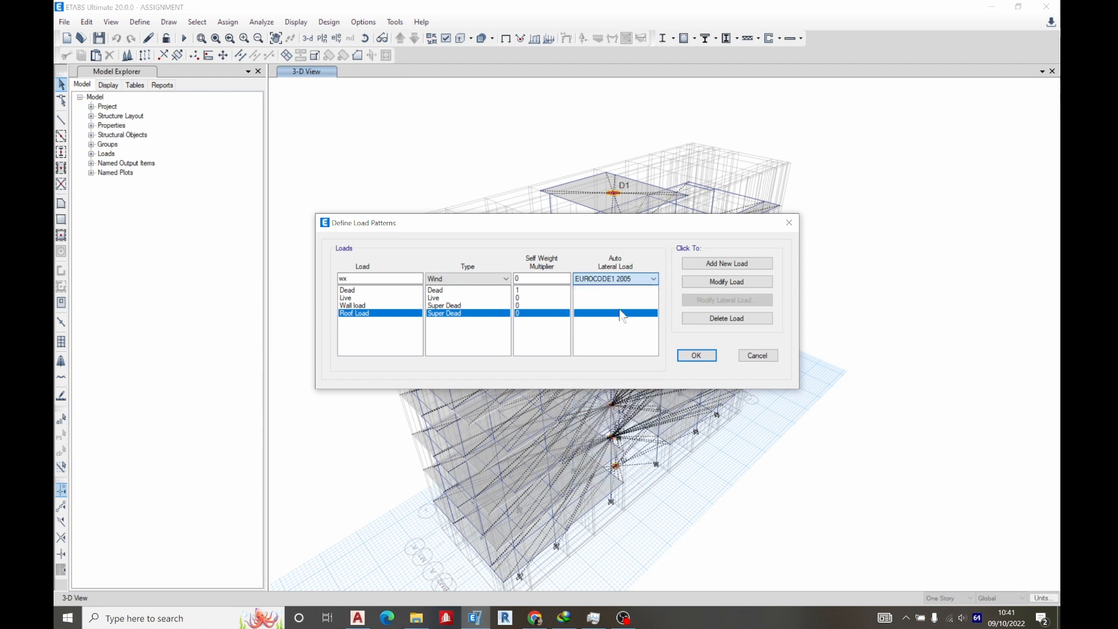
pyautogui.click(726, 263)
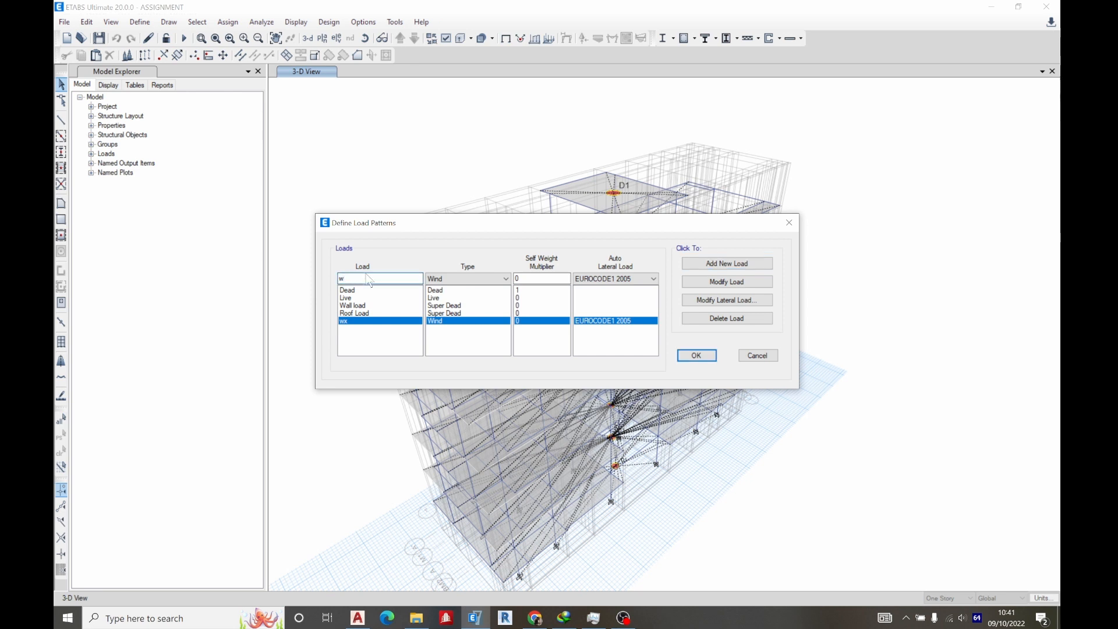
pyautogui.click(726, 263)
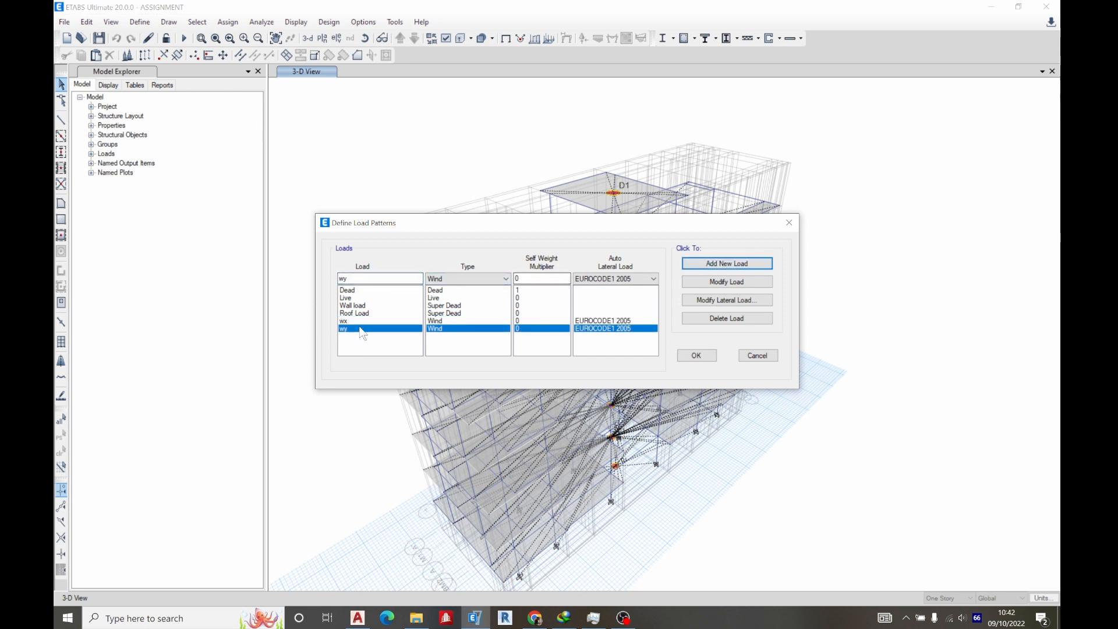
pyautogui.click(725, 299)
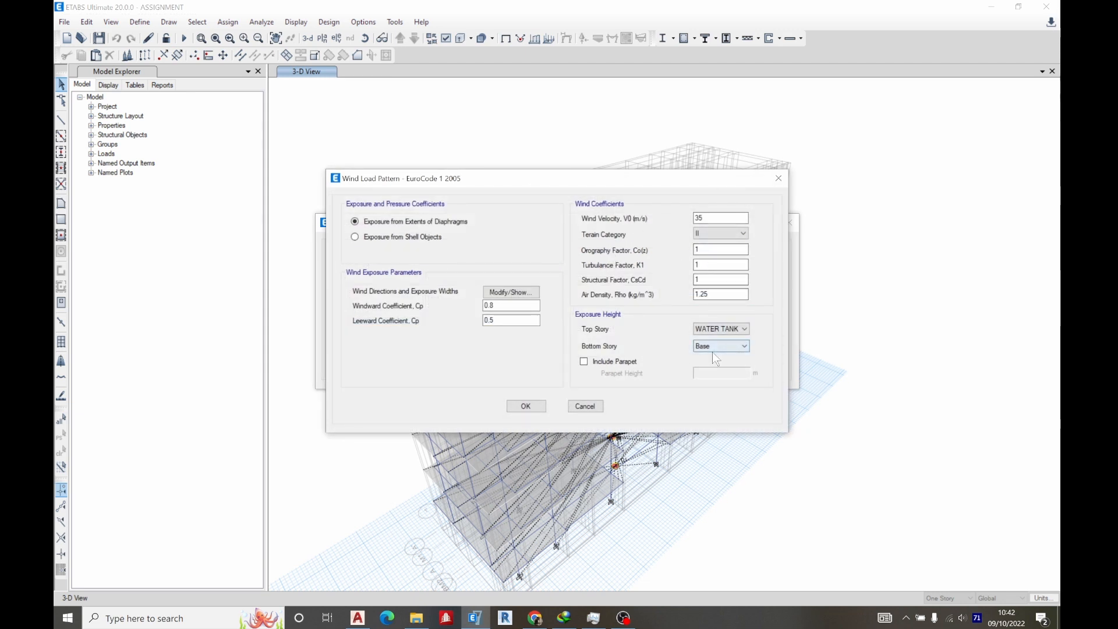
# - Set wy's wind exposure from 1ST FLOOR with a 90 degree direction angle
pyautogui.click(720, 346)
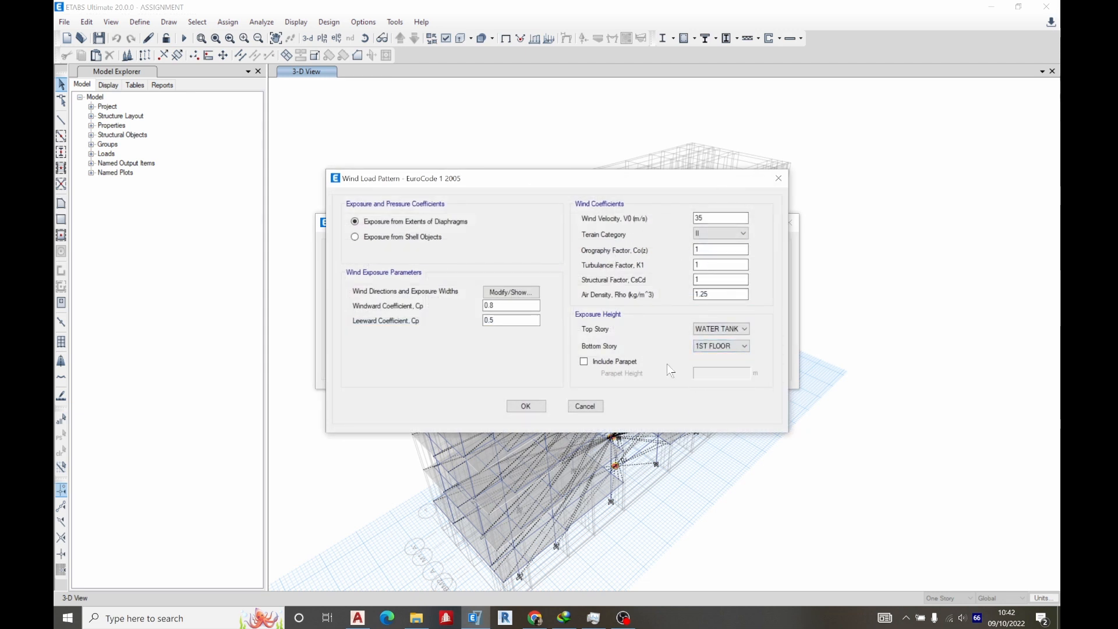
pyautogui.moveTo(521, 292)
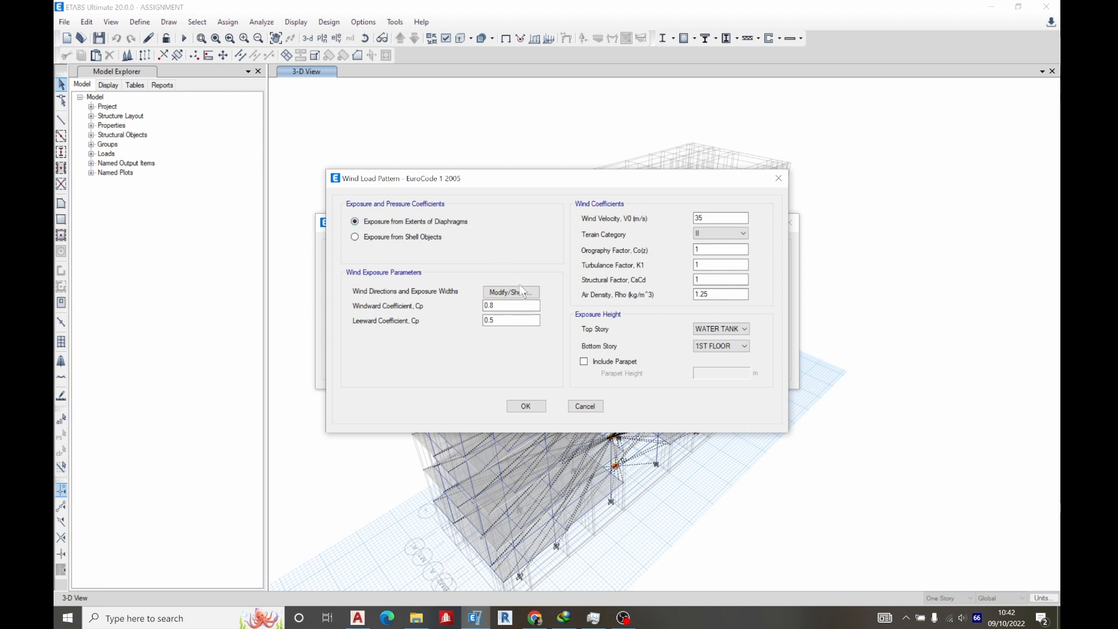
pyautogui.click(511, 292)
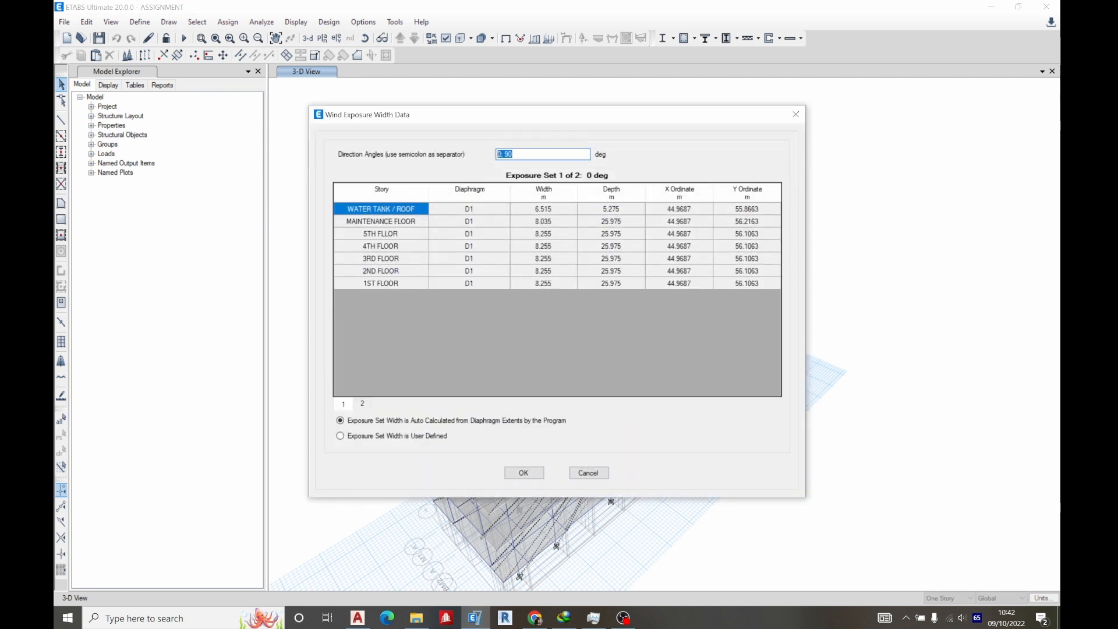
pyautogui.write('0')
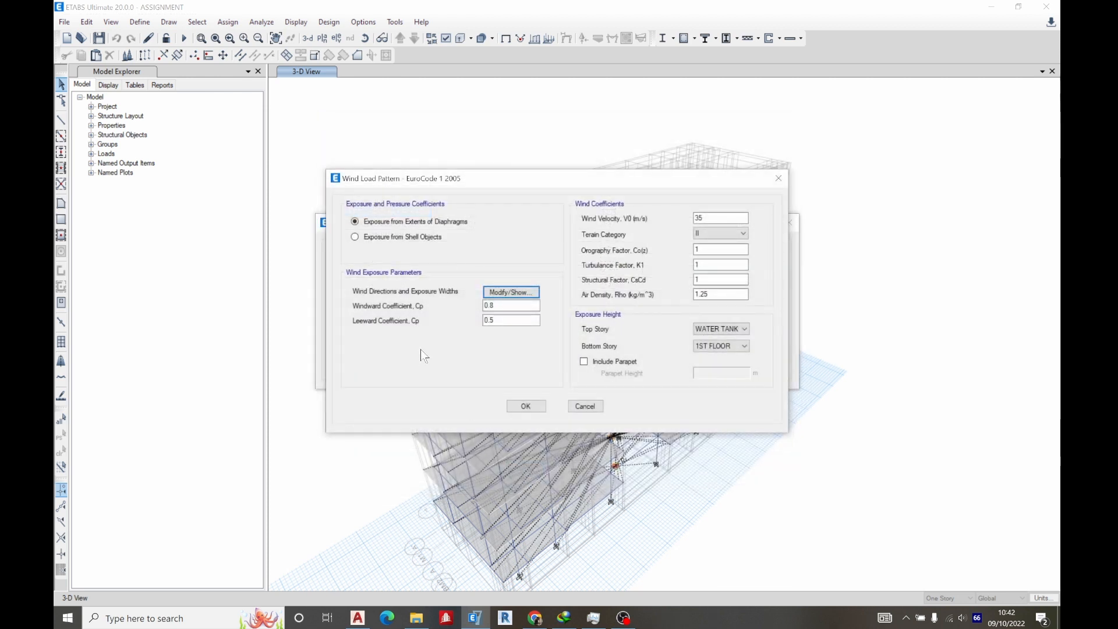
pyautogui.click(524, 406)
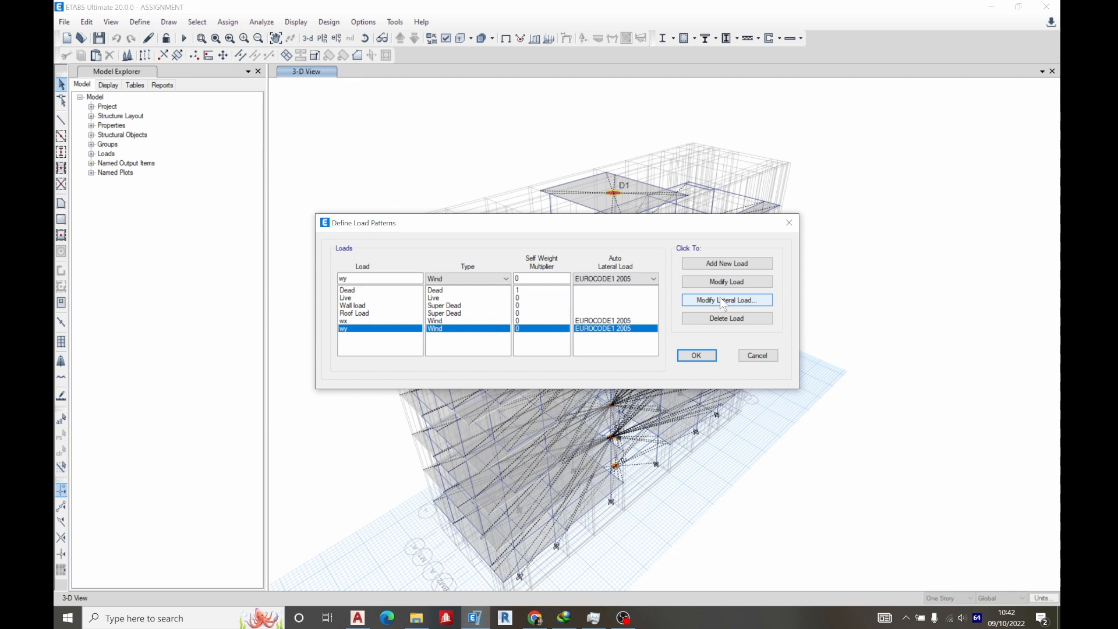
# - Reopen wy's wind settings and confirm the 90 degree exposure widths
pyautogui.click(726, 299)
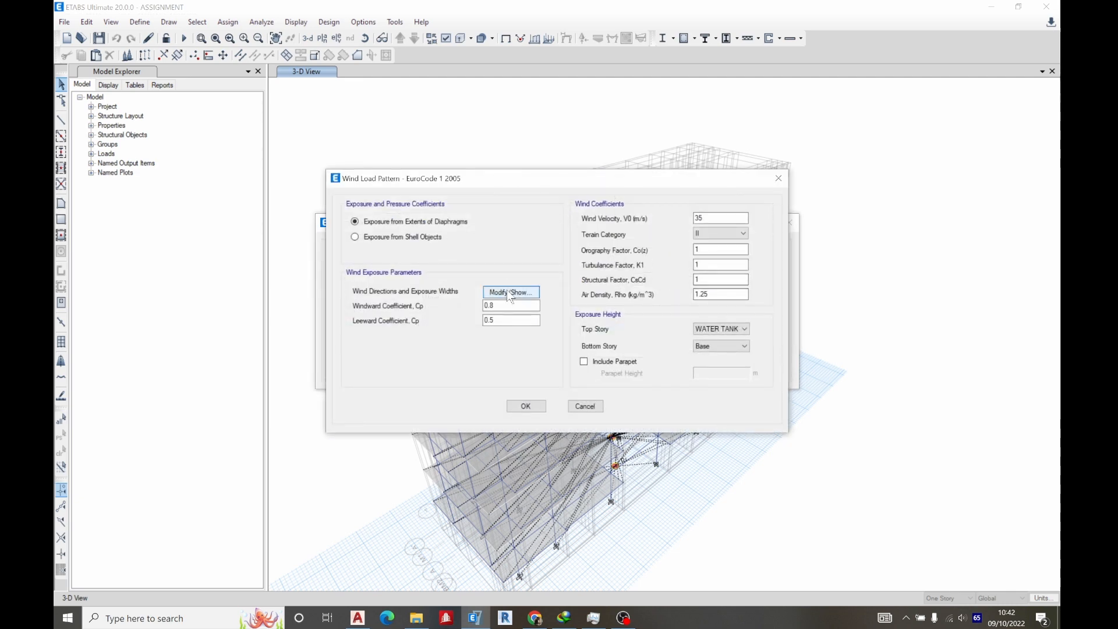
pyautogui.click(744, 346)
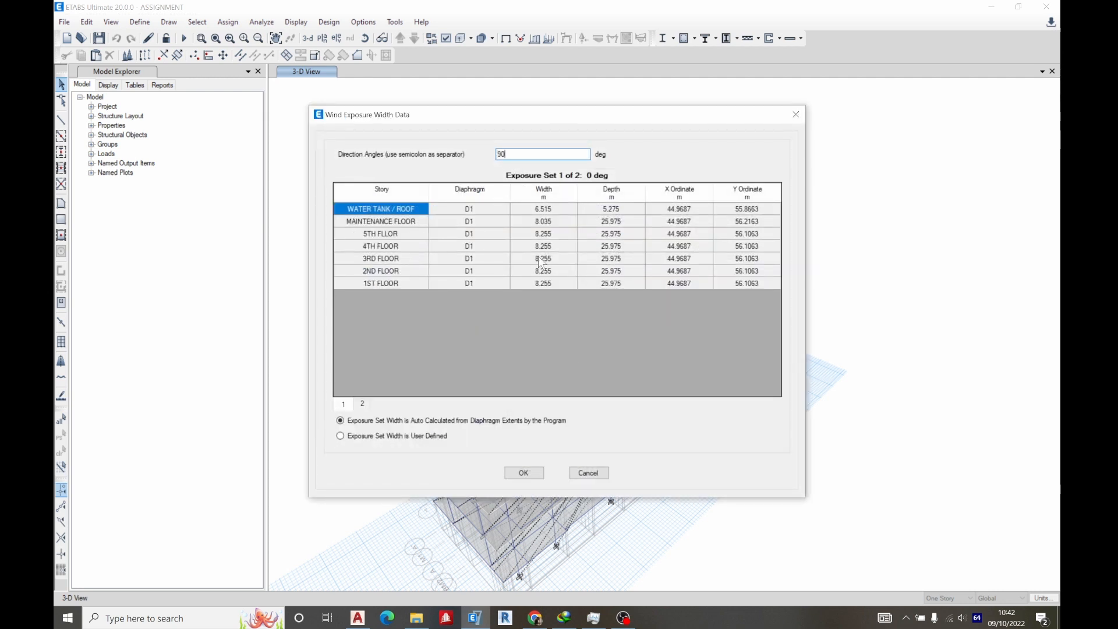
pyautogui.click(524, 473)
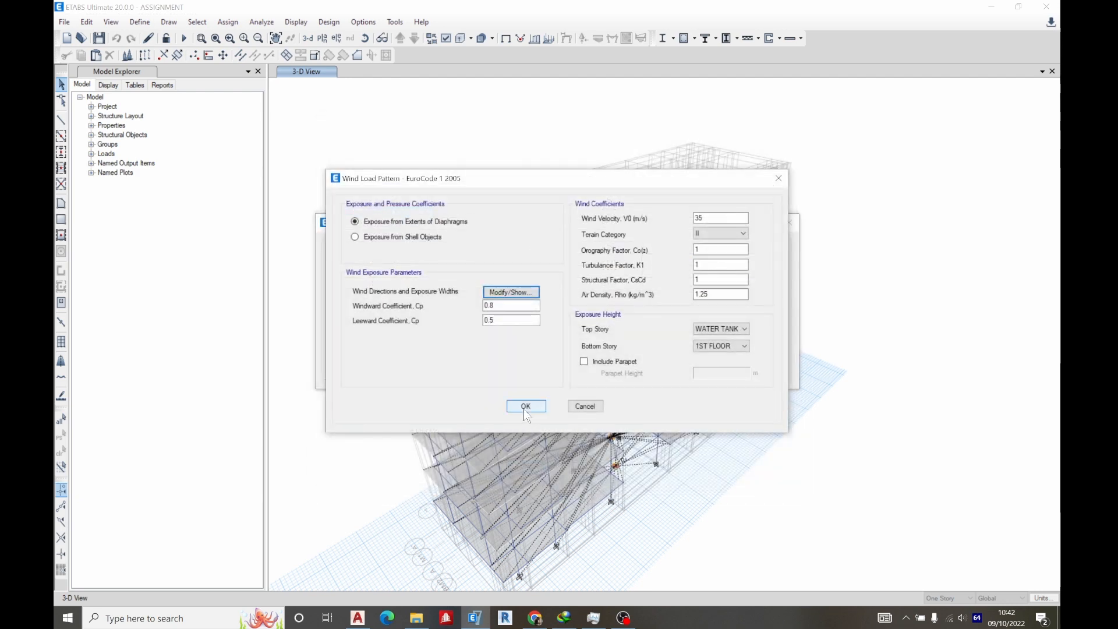
pyautogui.click(525, 406)
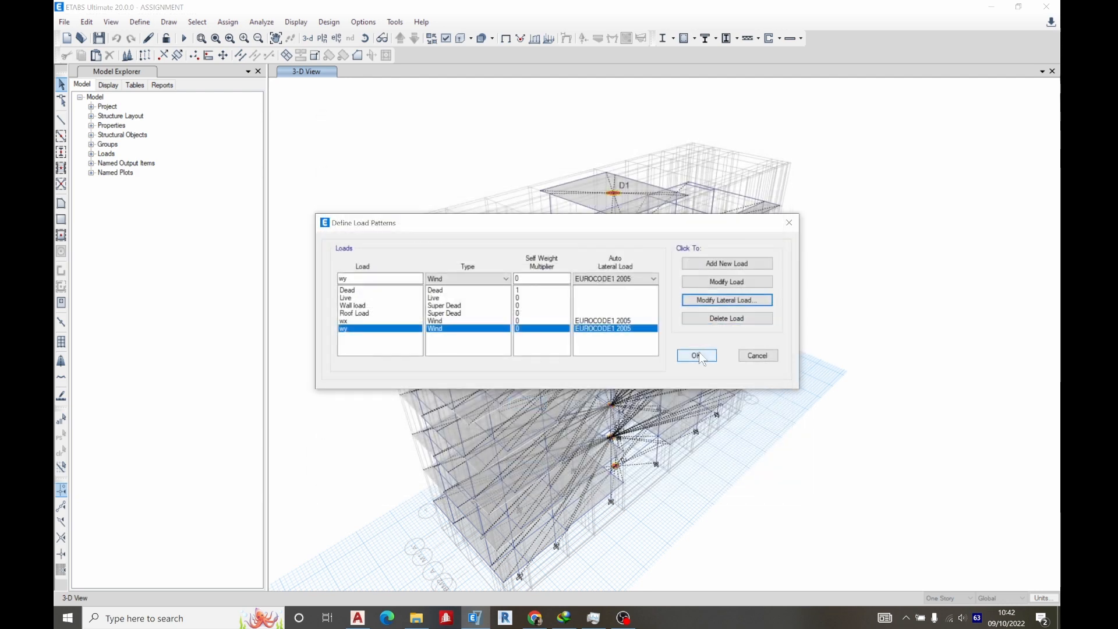
# - Accept the load patterns and add default Concrete Frame Design load combinations
pyautogui.click(140, 21)
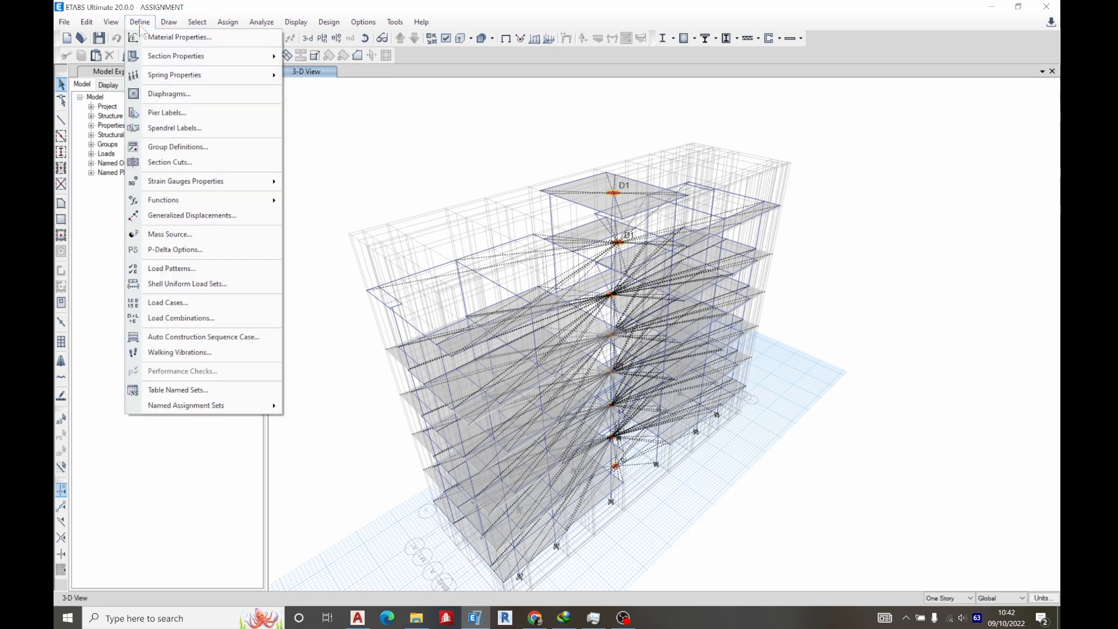
pyautogui.click(181, 318)
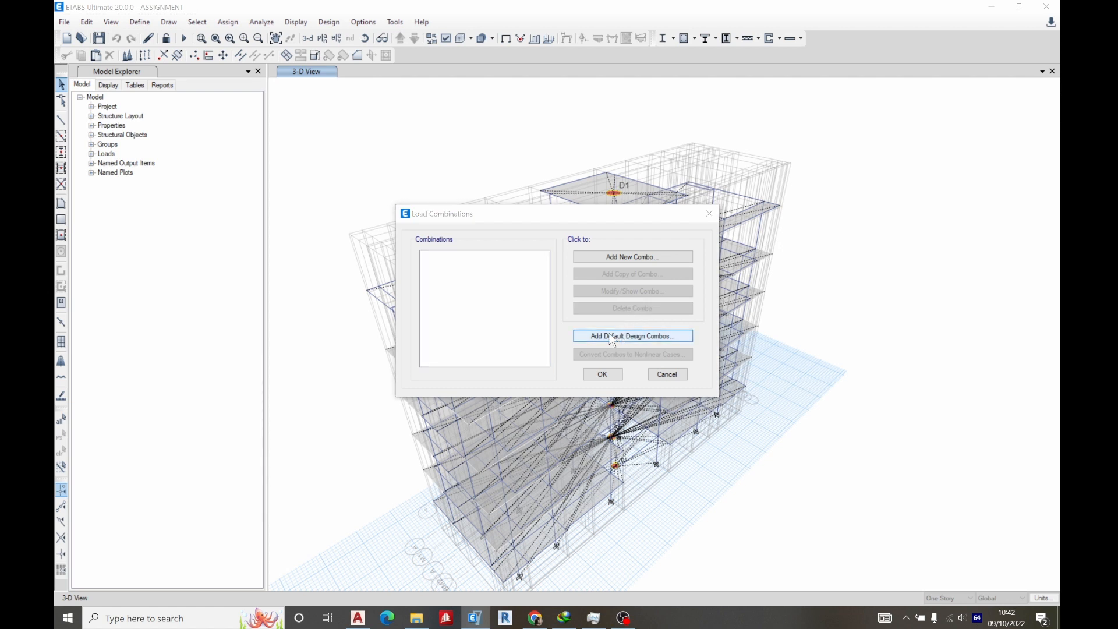
pyautogui.click(630, 335)
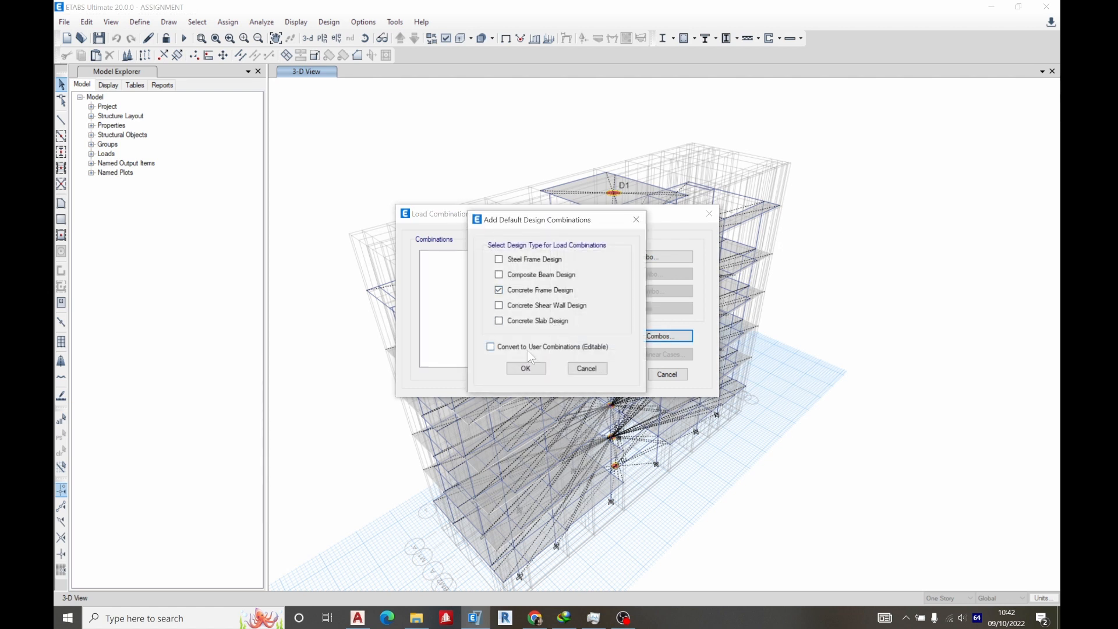
pyautogui.click(525, 368)
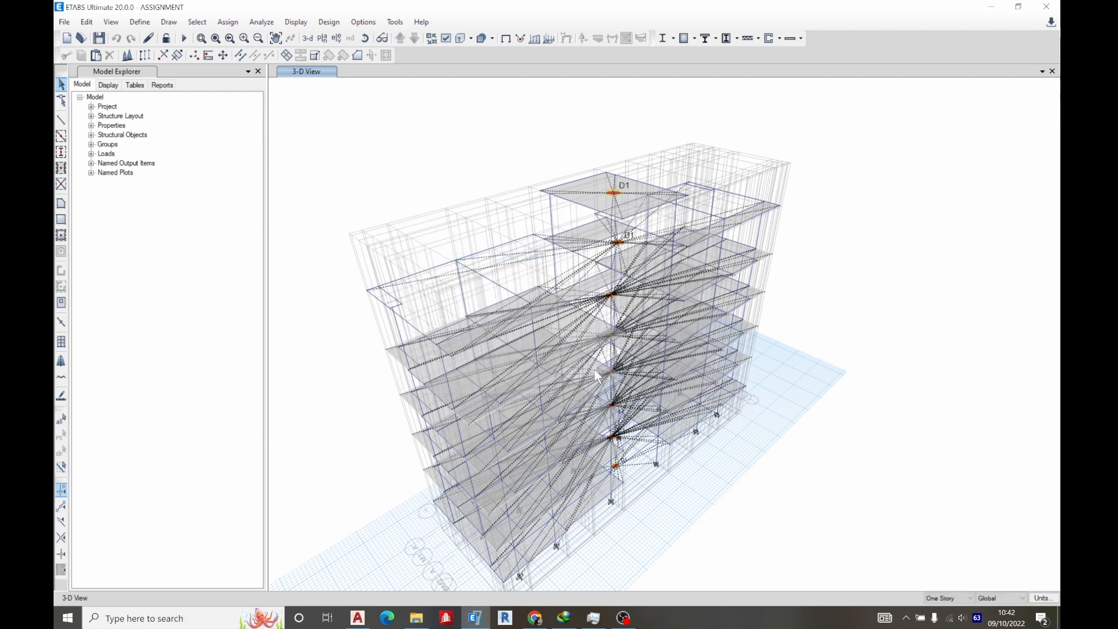
# - Confirm diaphragm D1 as Rigid and assign it to the floor shells
pyautogui.click(228, 21)
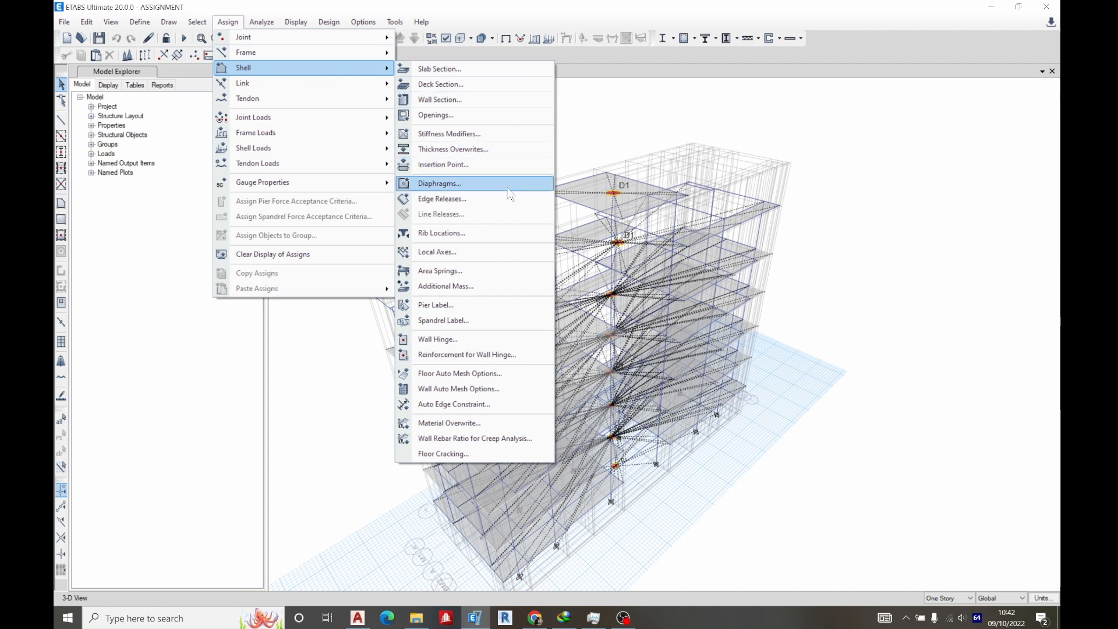
pyautogui.click(440, 184)
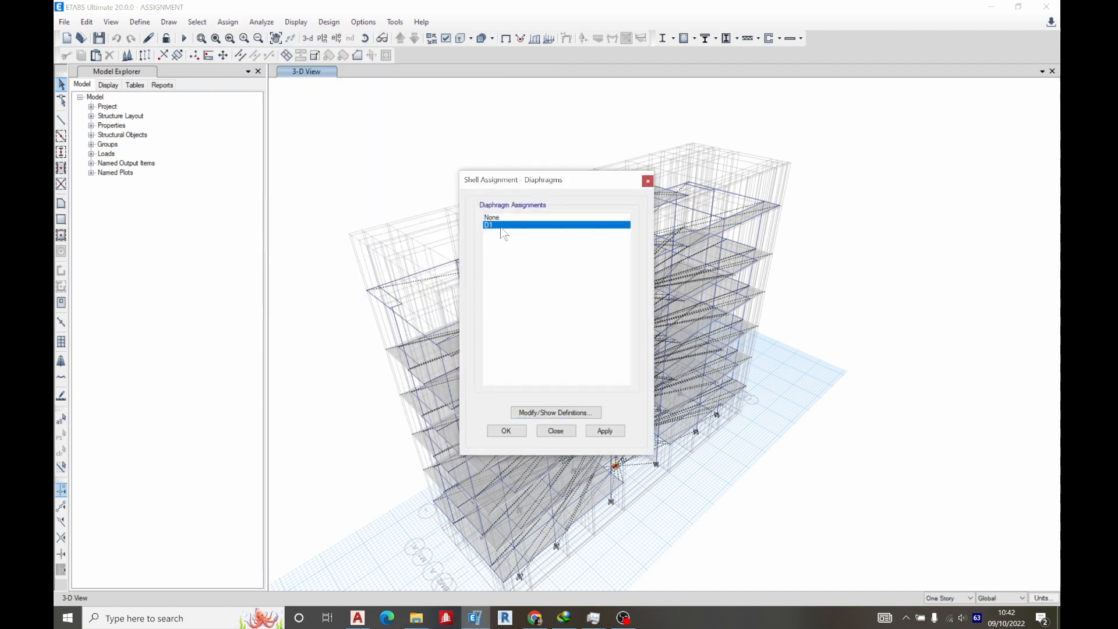
pyautogui.click(556, 412)
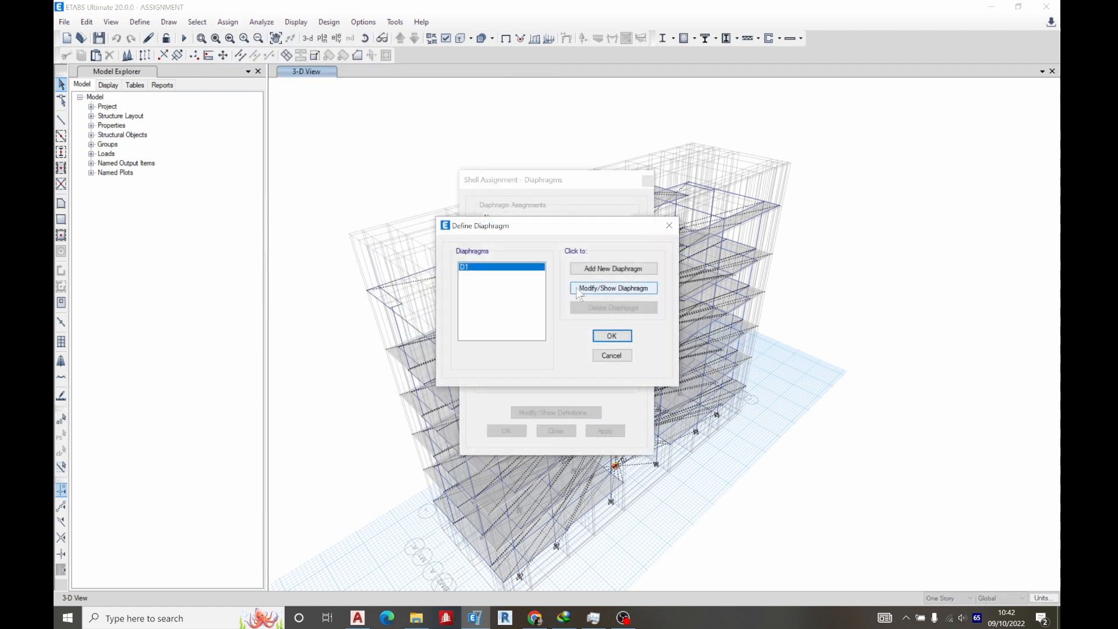
pyautogui.click(612, 289)
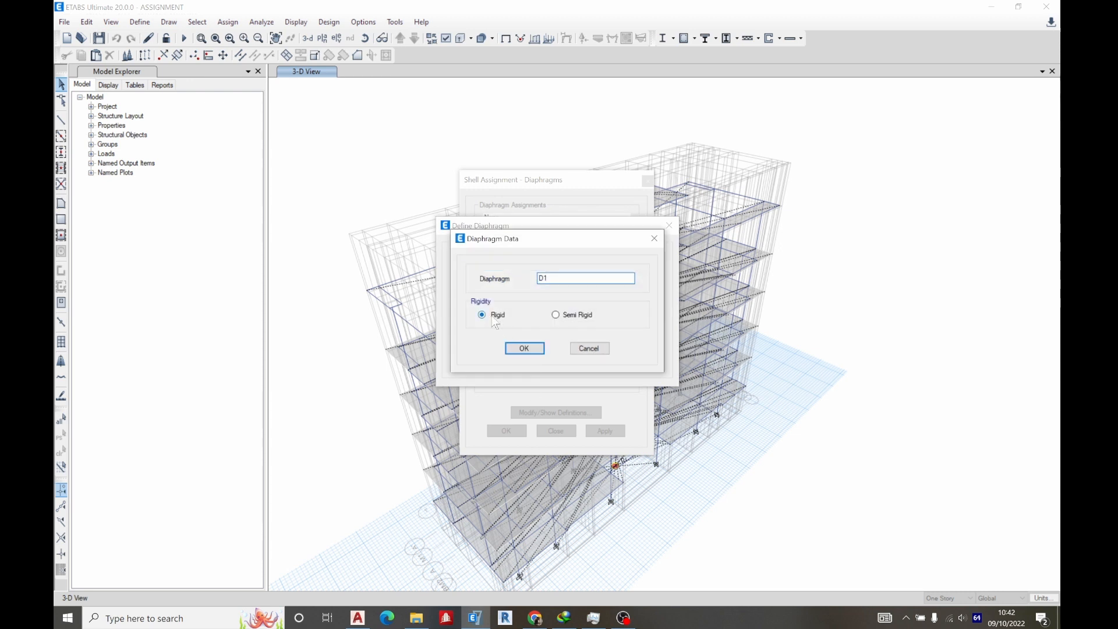
pyautogui.click(523, 348)
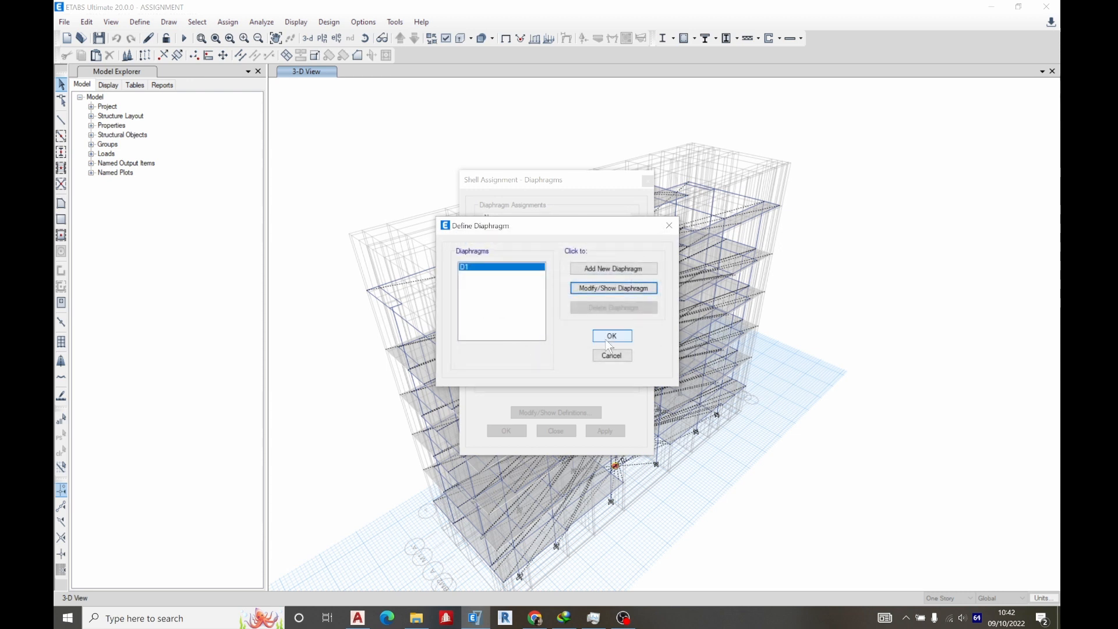
pyautogui.click(611, 336)
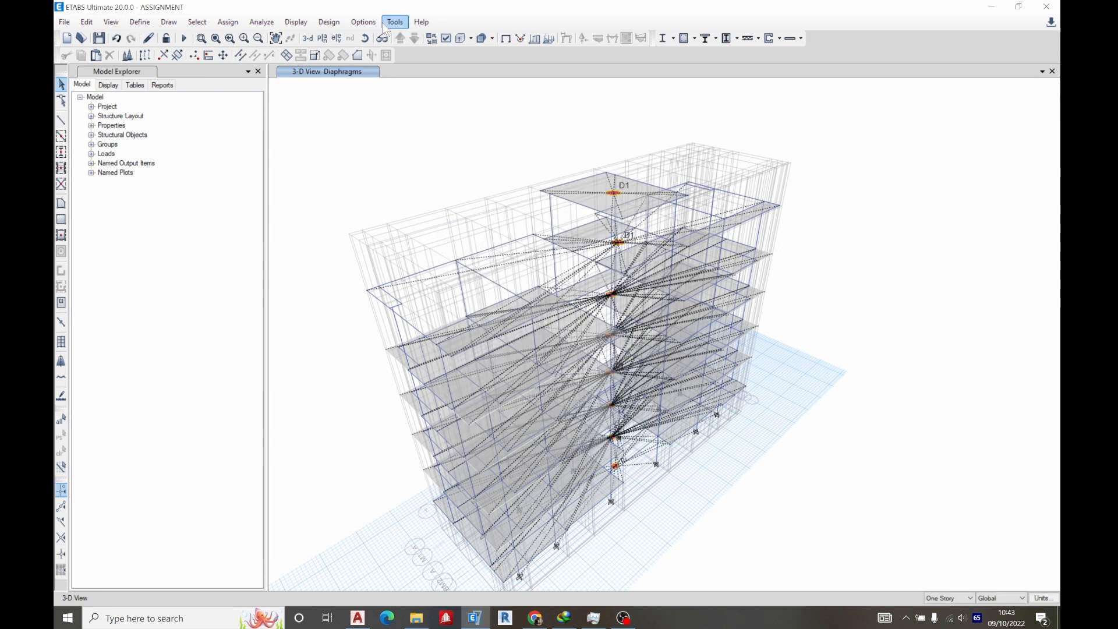
# - Run Check Model on the building with the D1 rigid diaphragm
pyautogui.click(261, 21)
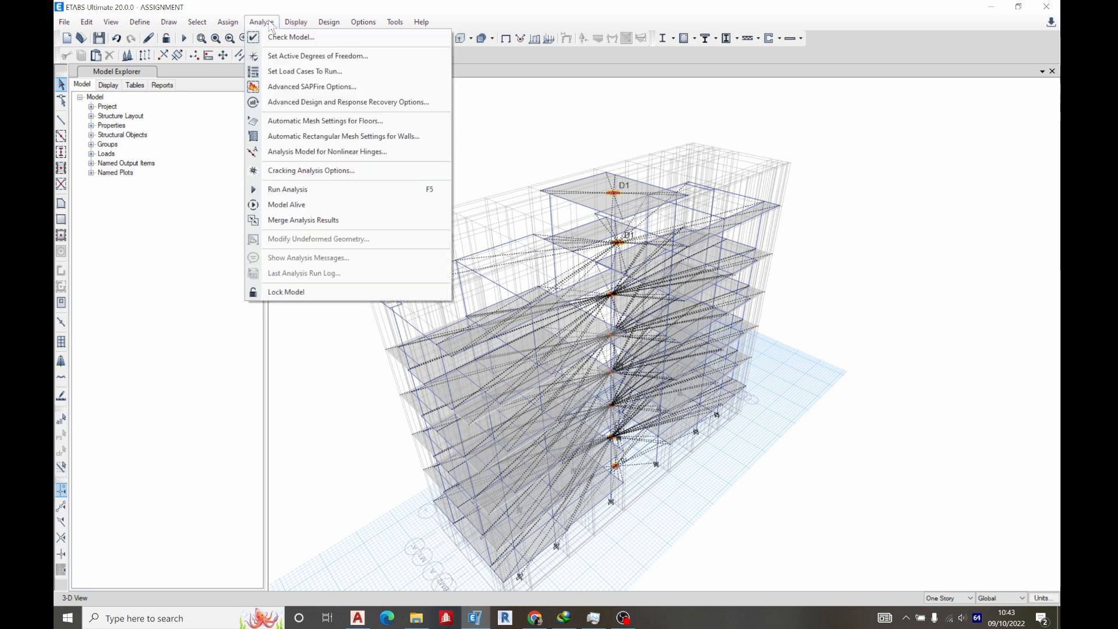
pyautogui.click(291, 36)
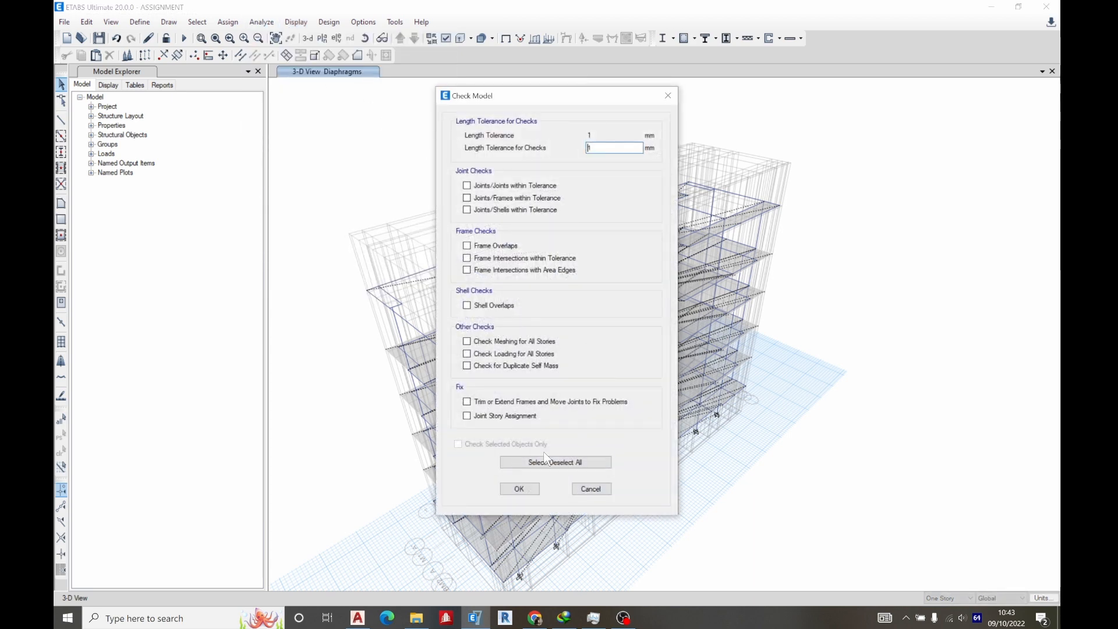
pyautogui.click(518, 488)
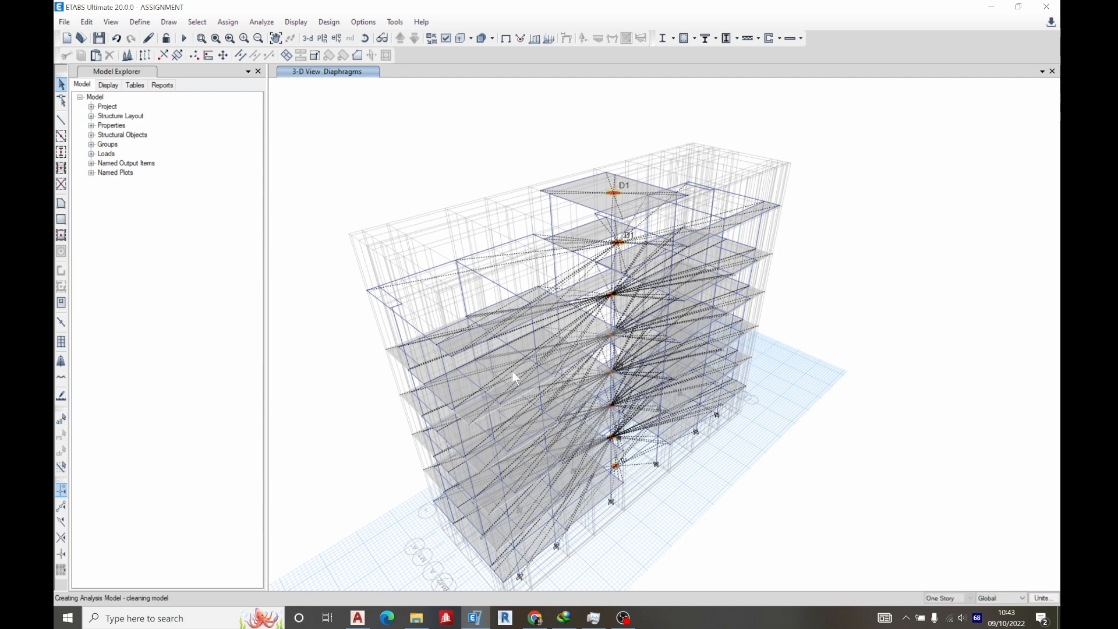
pyautogui.moveTo(512, 416)
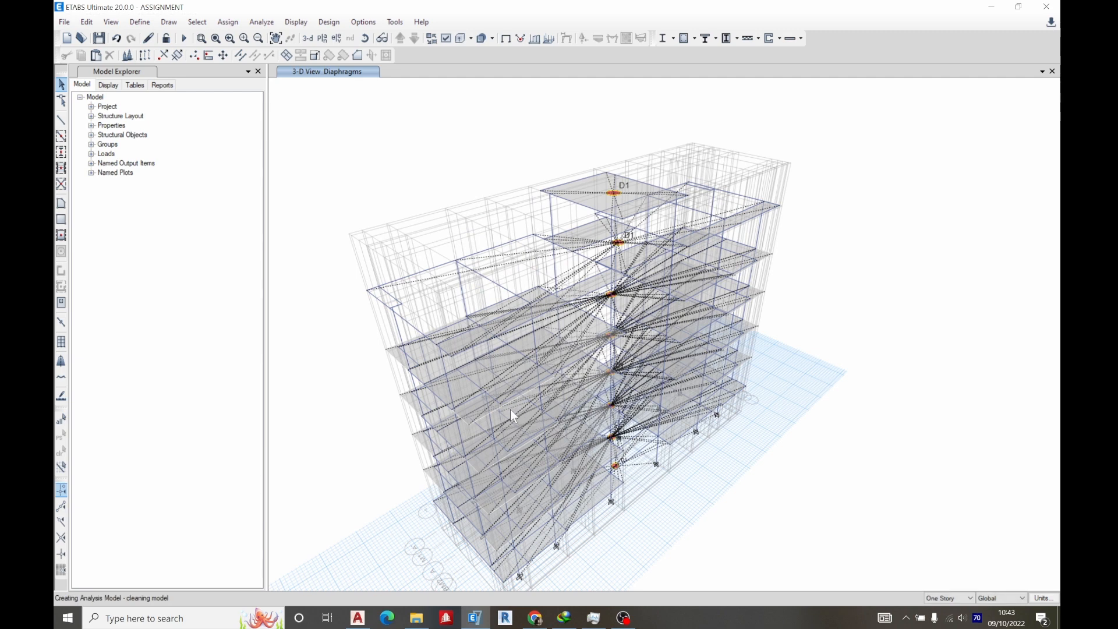